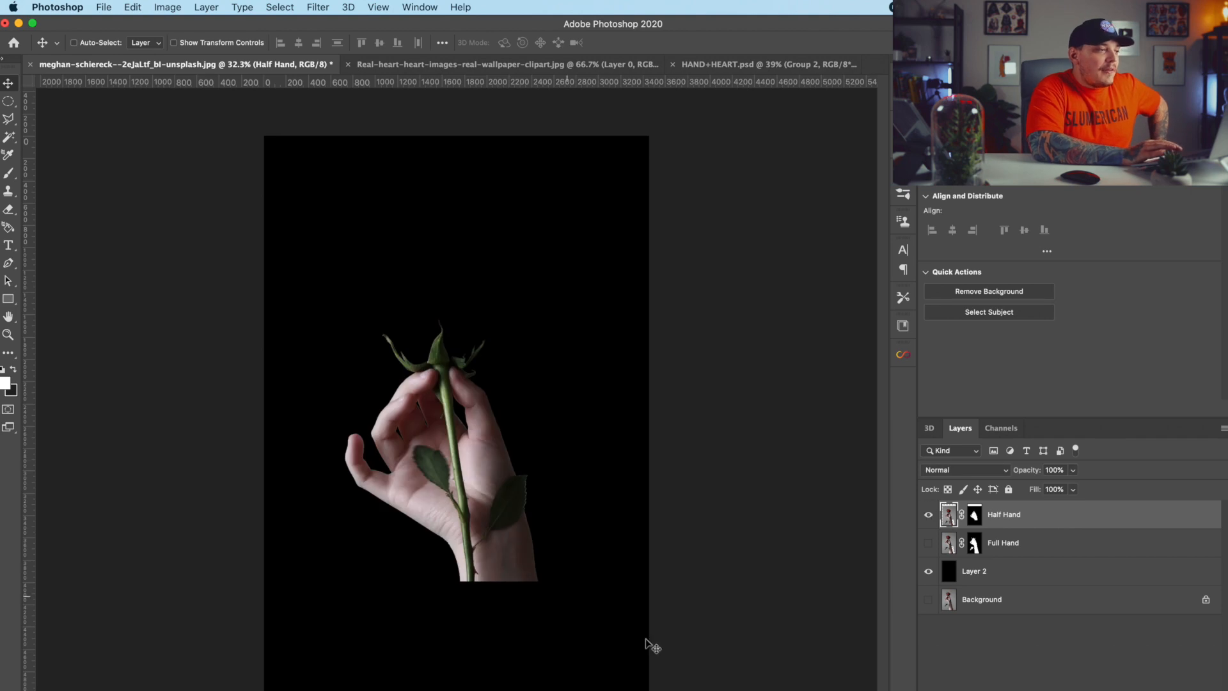
mouse_move(515, 406)
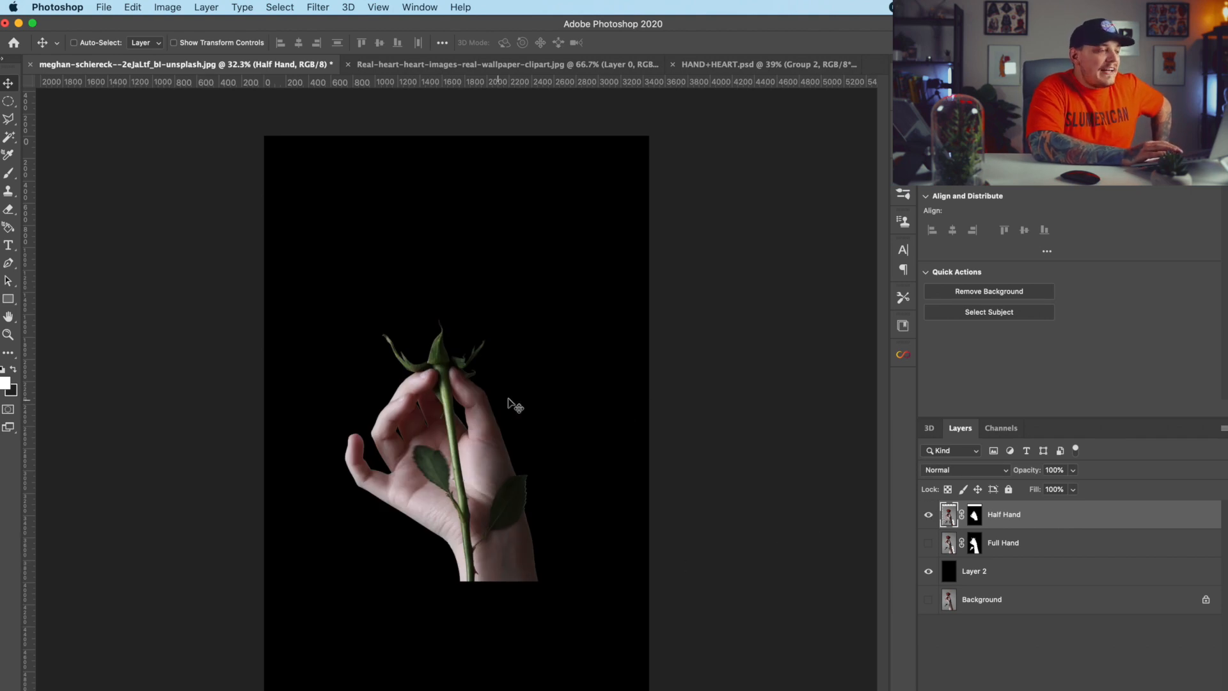
mouse_move(929, 514)
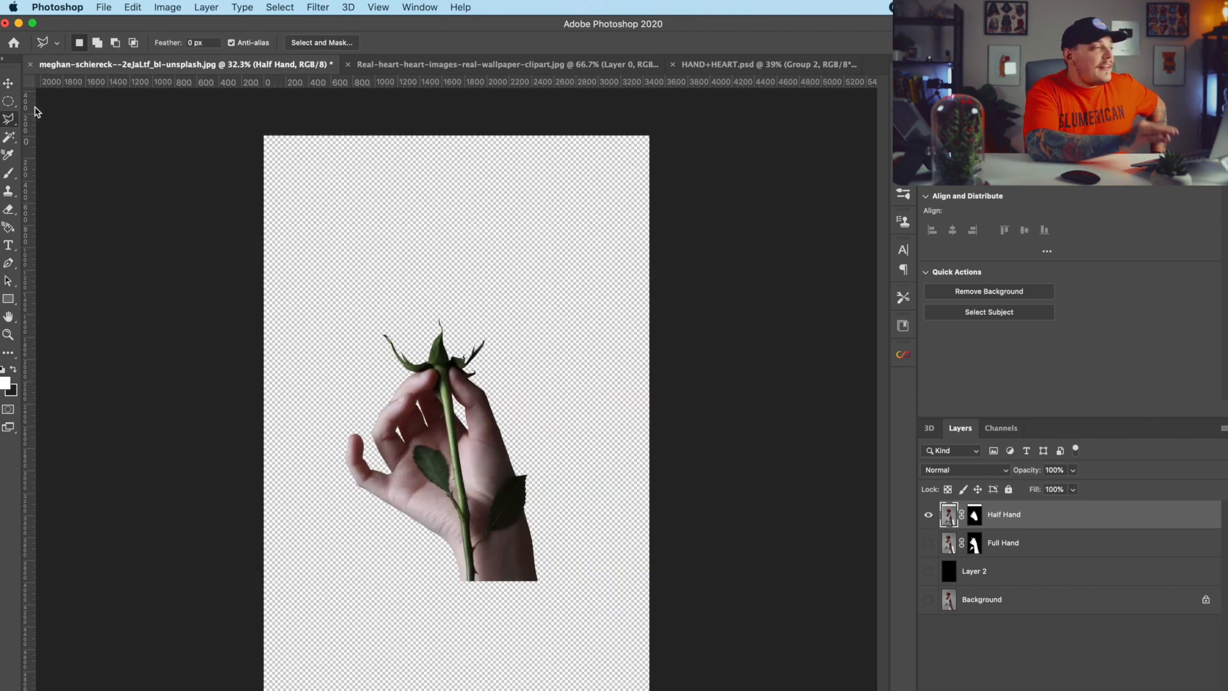
- Extend the rose mask around the bloom and carry Half Hand toward HAND+HEART.psd
left_click(10, 119)
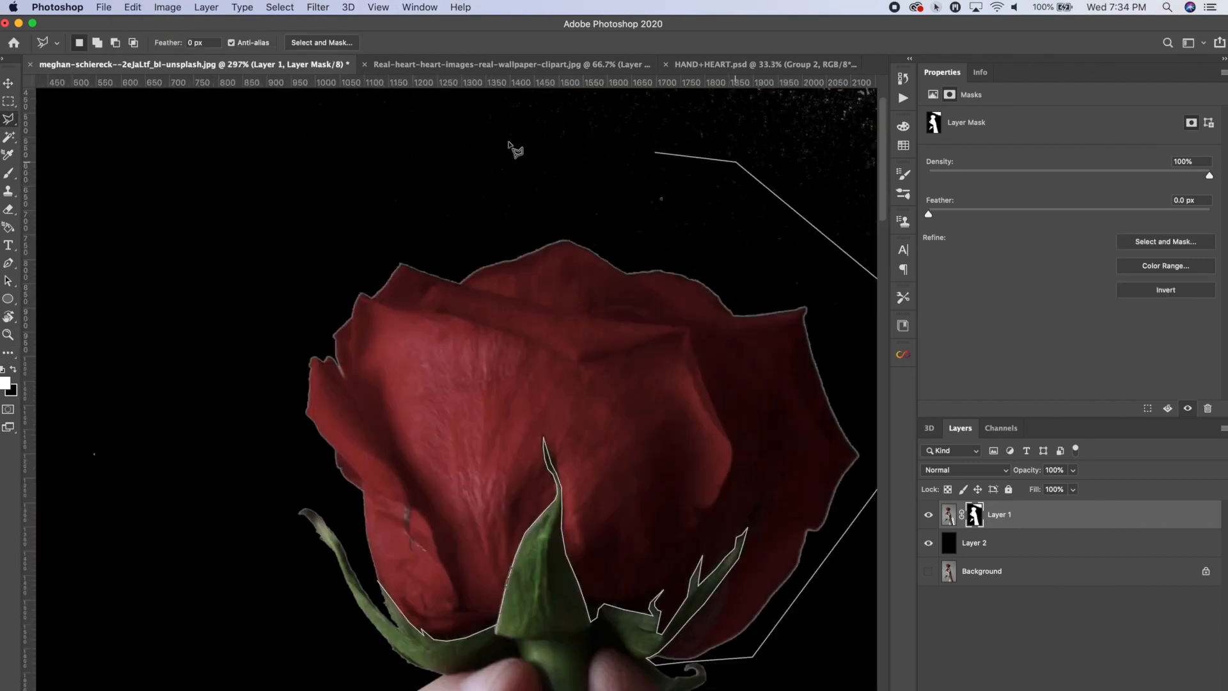
left_click(132, 7)
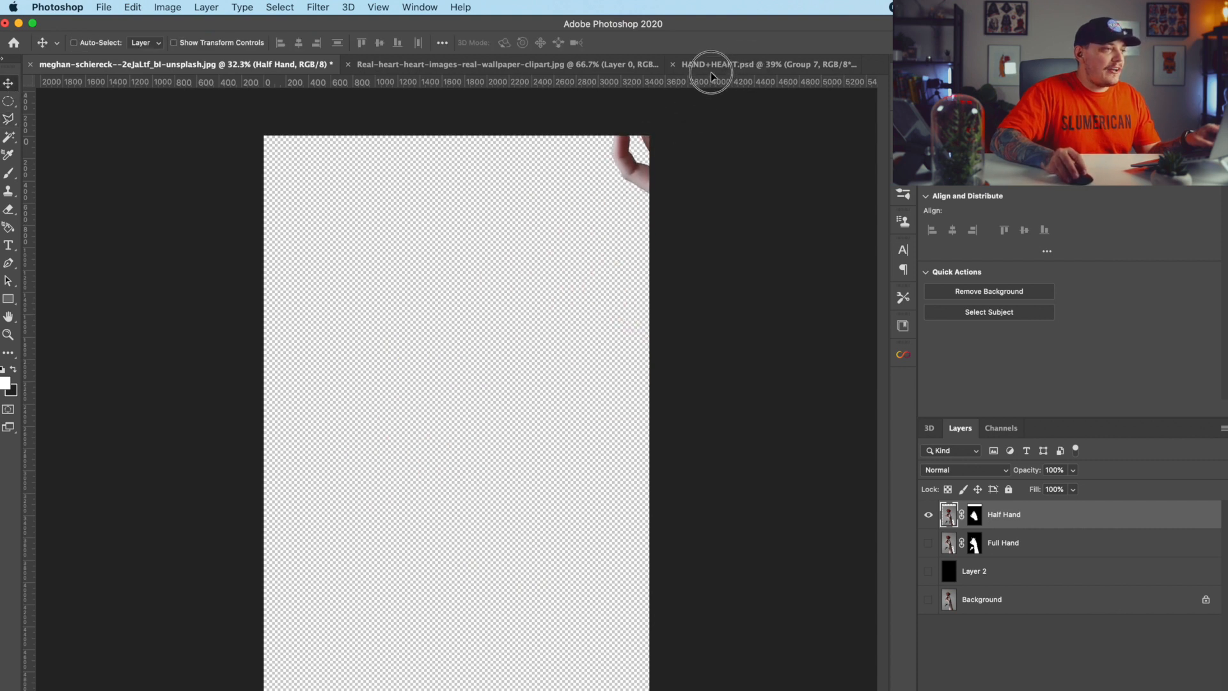
- Paste the hand into the HAND+HEART poster, converting its colours to the document profile
left_click(711, 64)
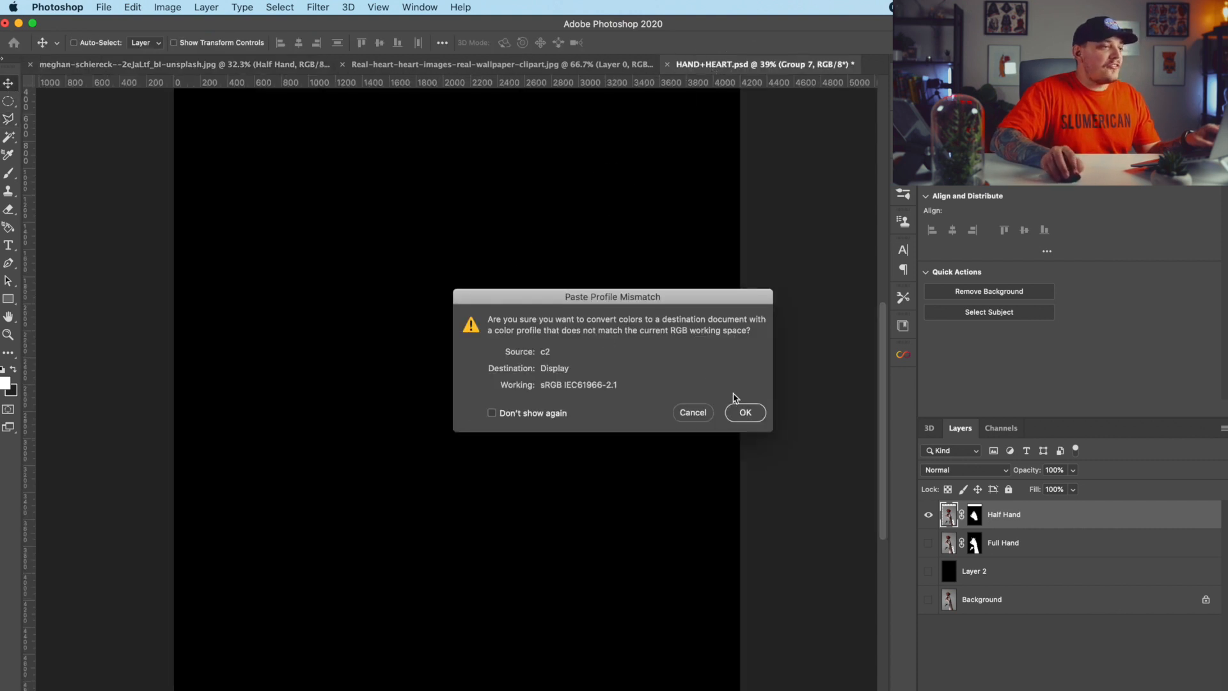
left_click(744, 412)
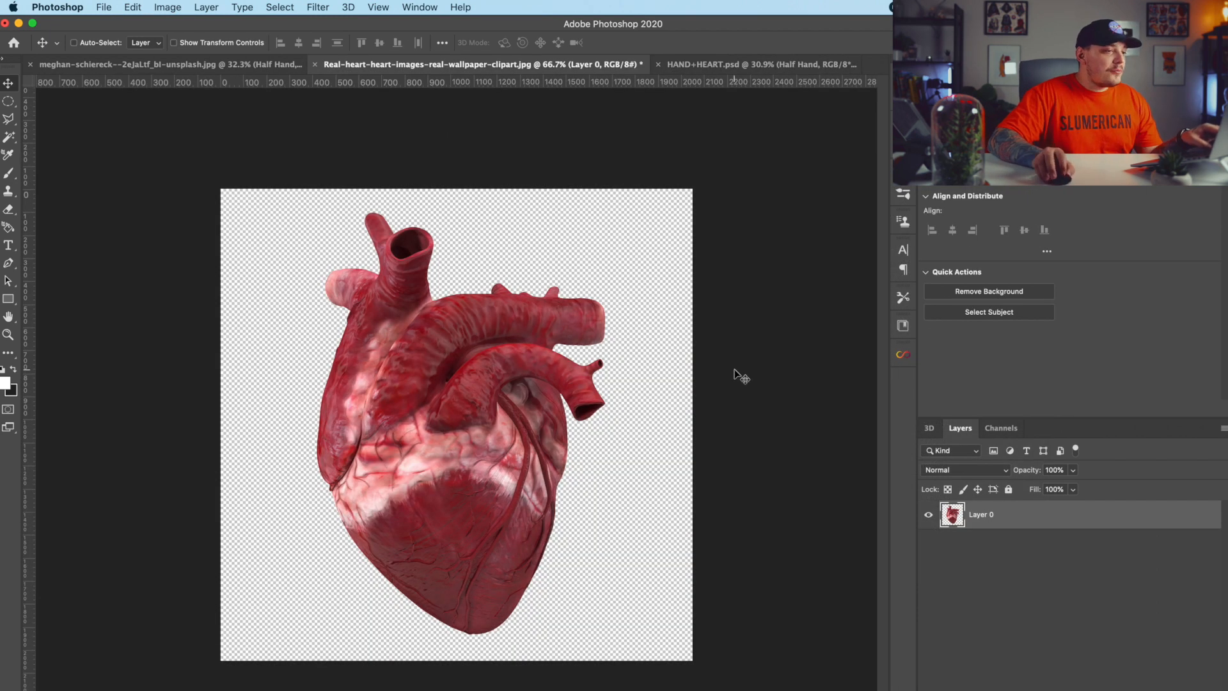
- Rotate the heart about -18° in HAND+HEART.psd so it tops the rose stem
left_click(753, 63)
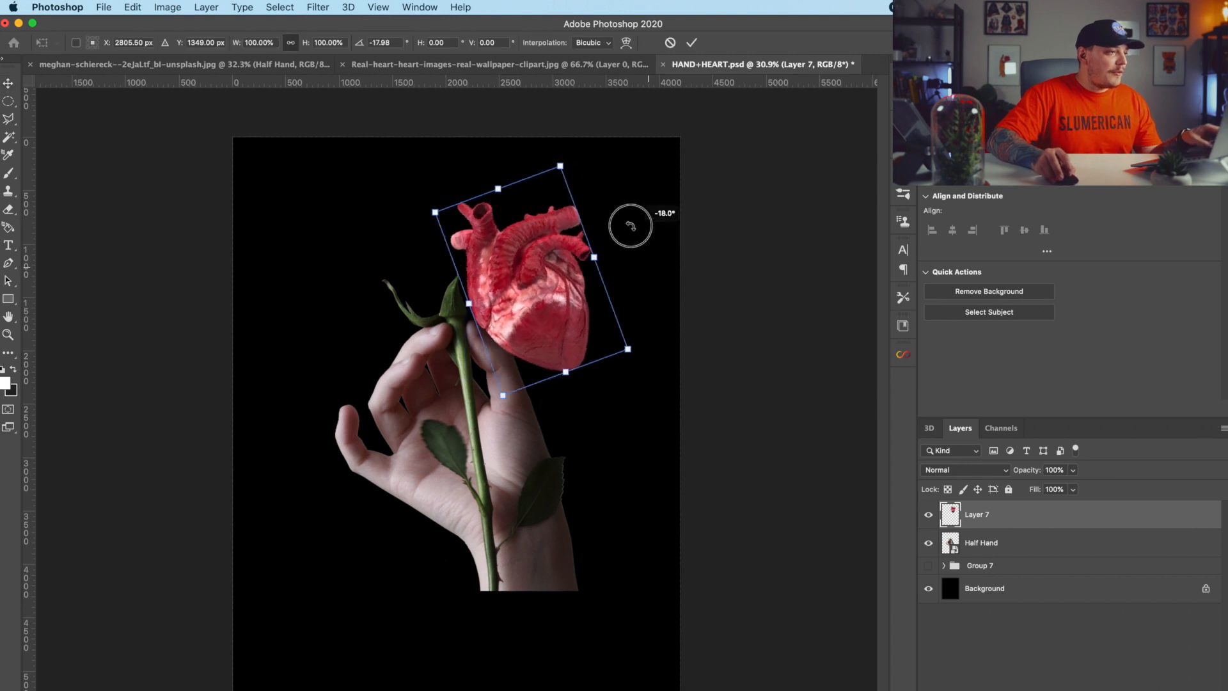
left_click_drag(629, 224, 555, 170)
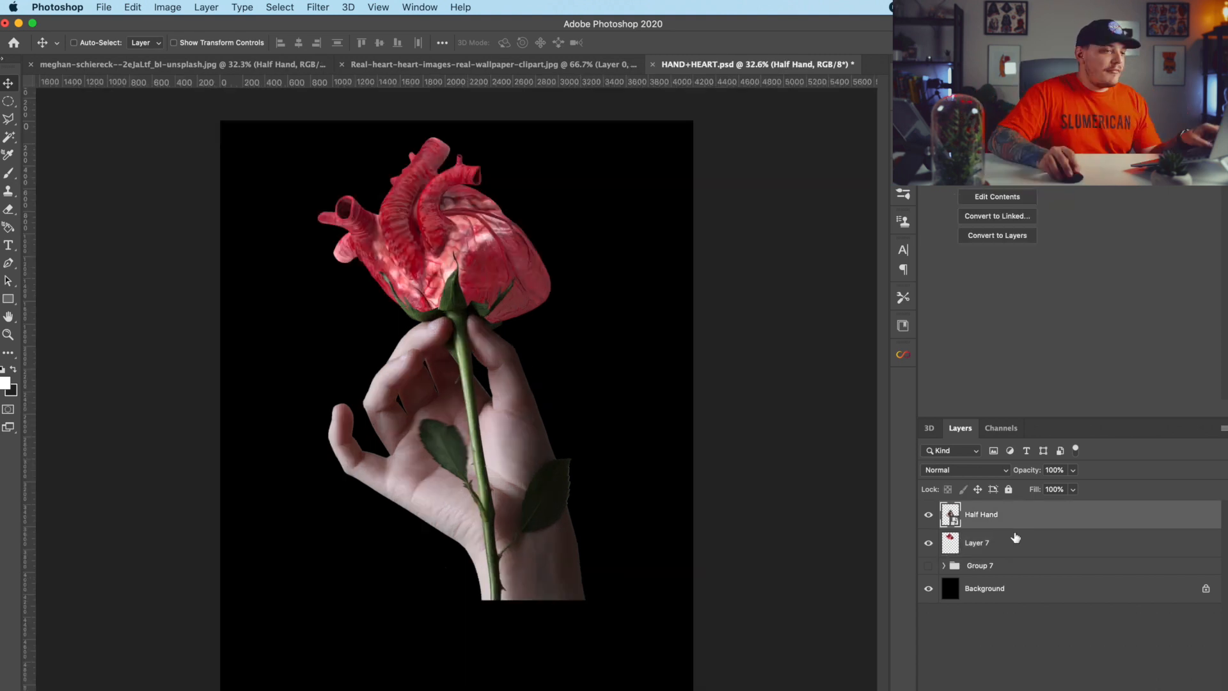
- Desaturate the Half Hand layer to remove colour from the hand and rose
left_click(981, 514)
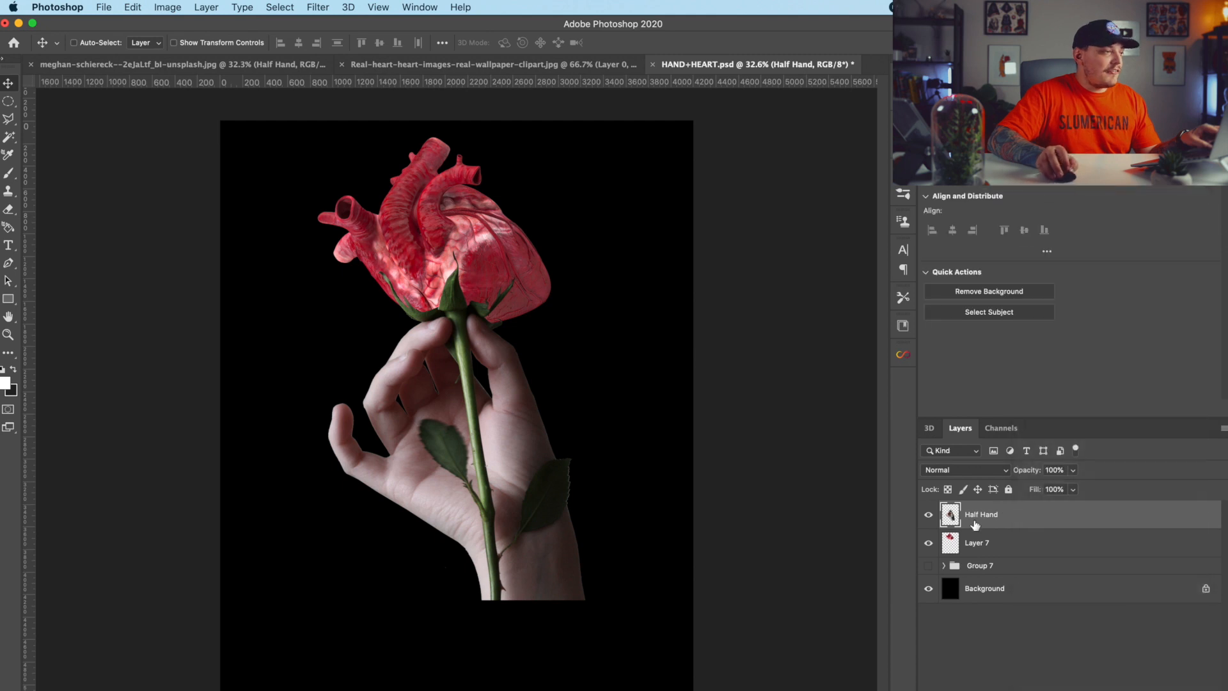
left_click(167, 7)
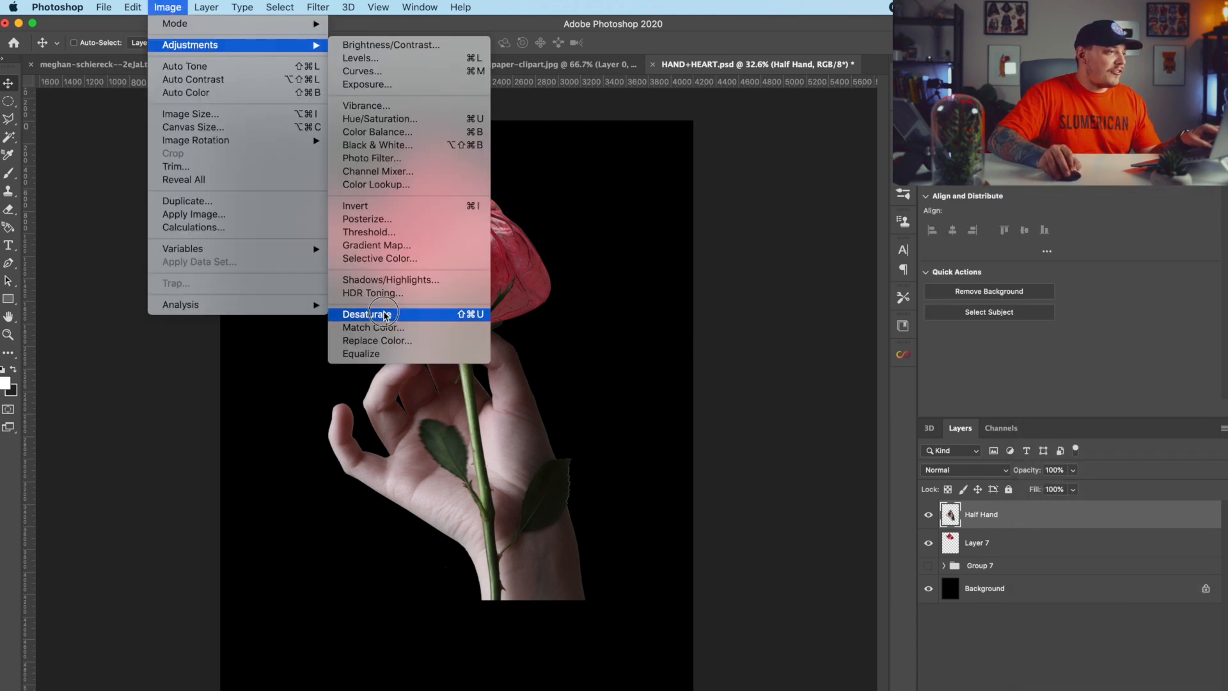
left_click(362, 314)
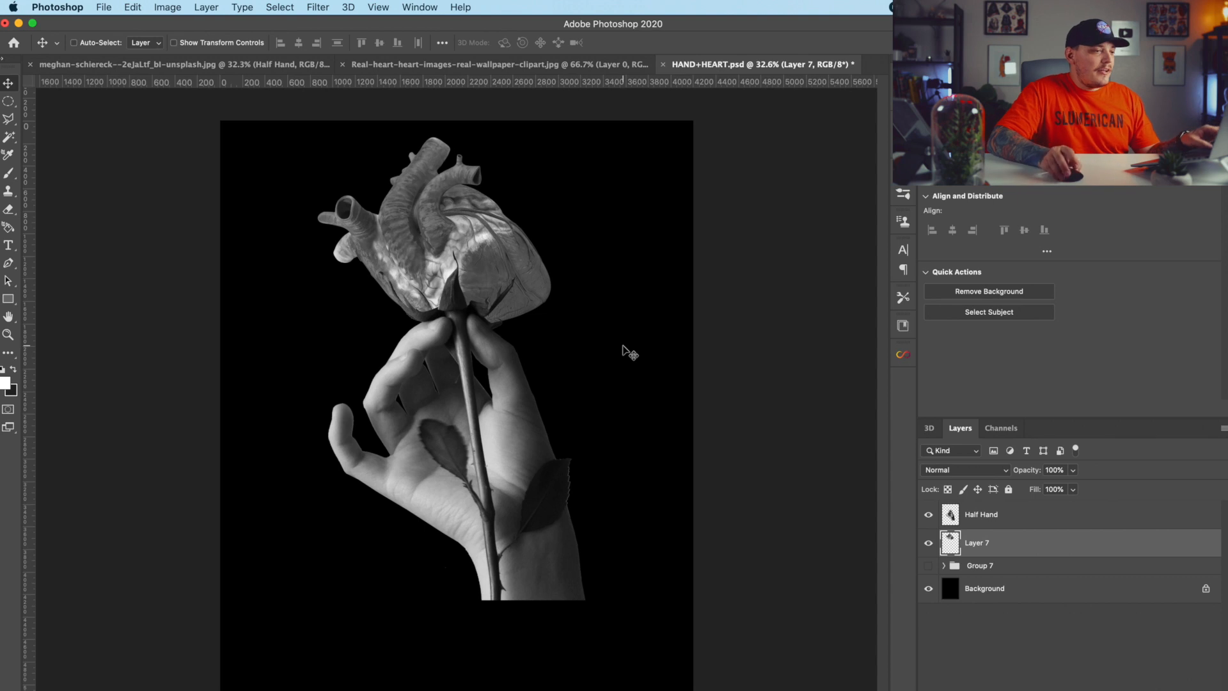
mouse_move(212, 132)
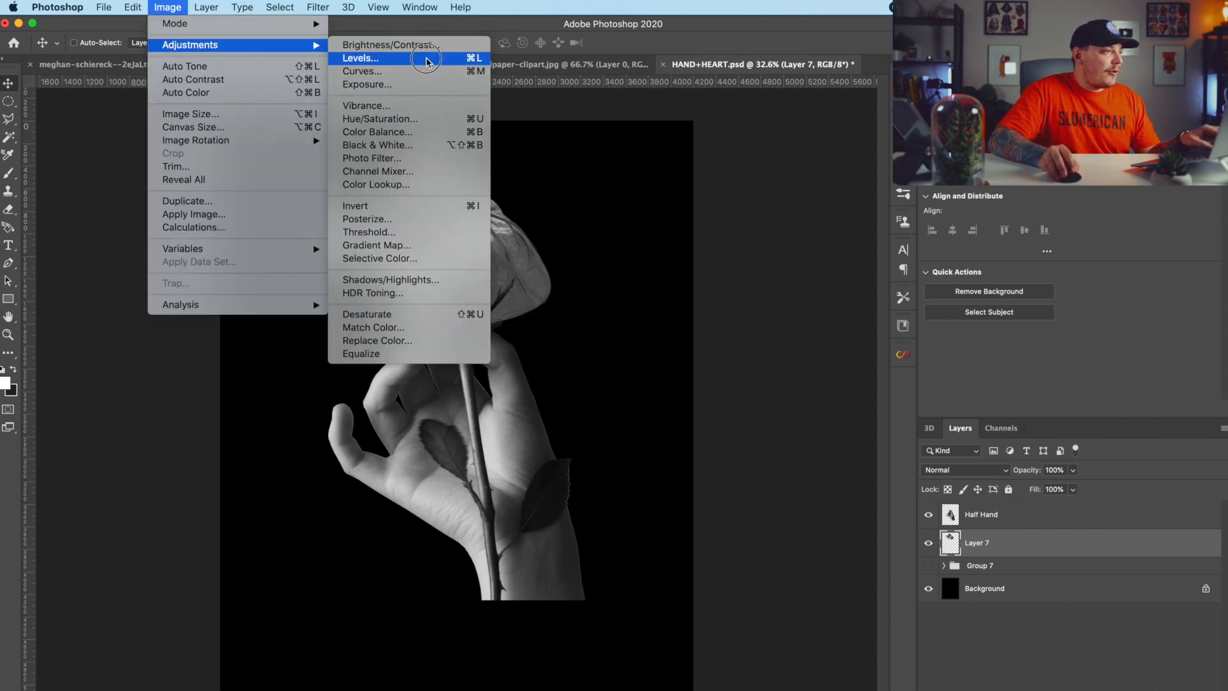
- Apply darker Levels to the heart and rename its layer to Heart
left_click(360, 59)
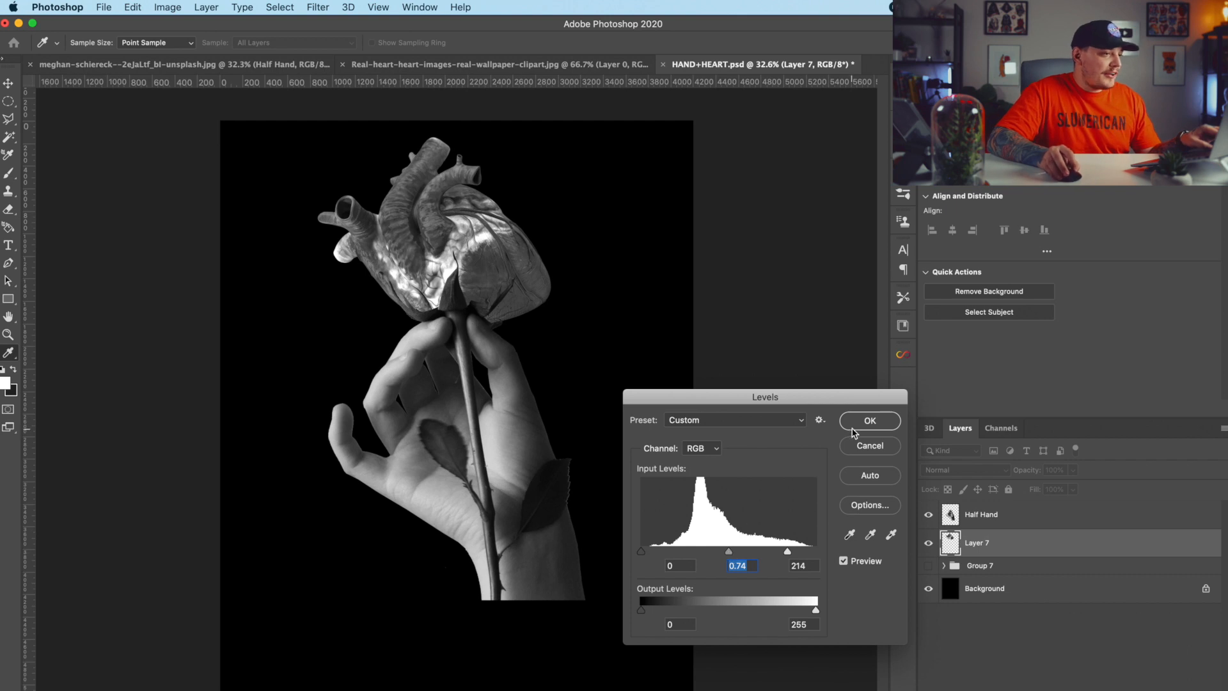
left_click(869, 421)
type("Hear")
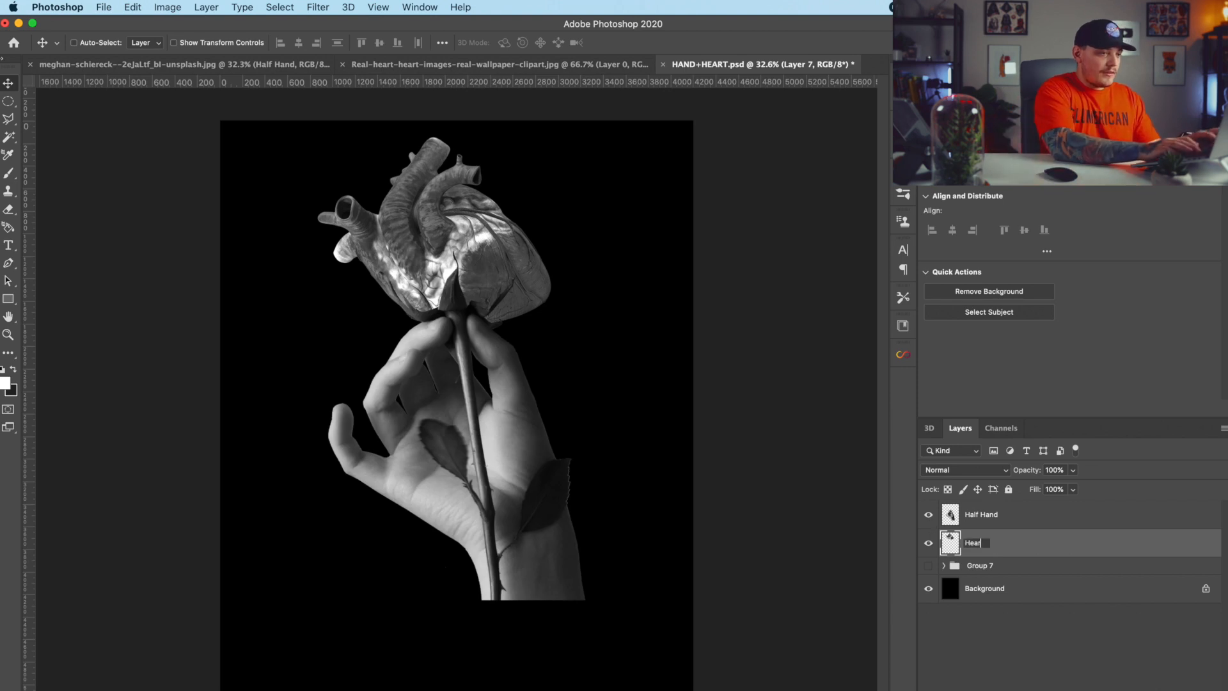
left_click(929, 514)
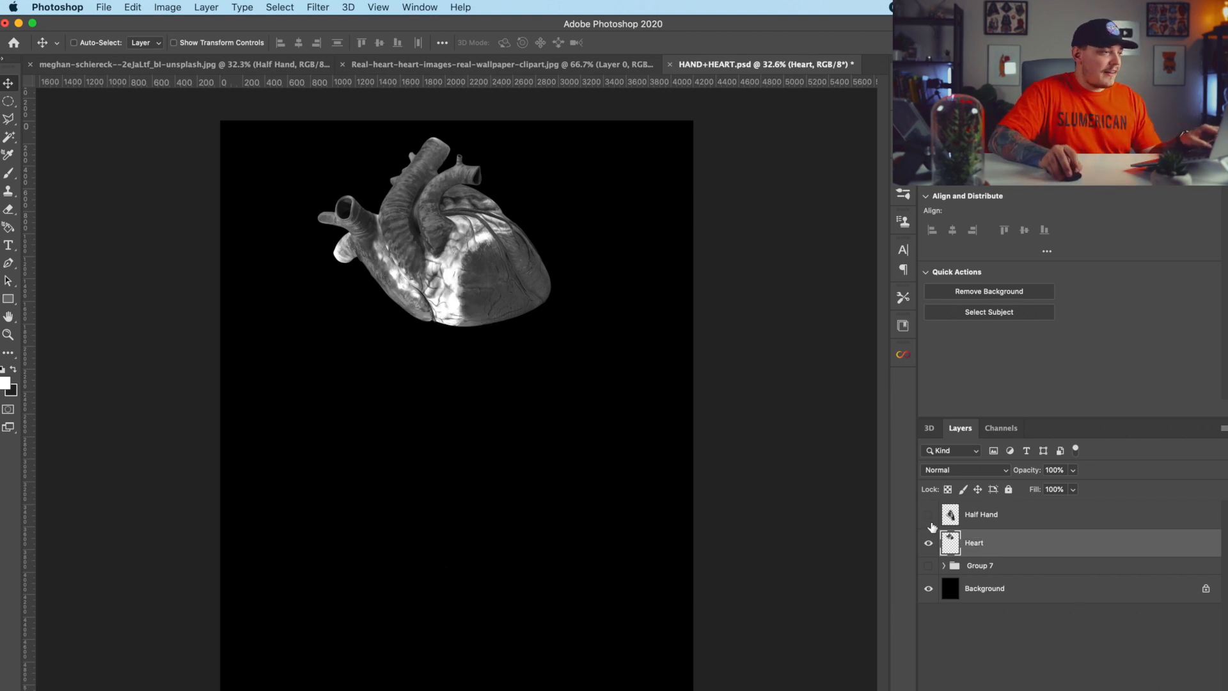
left_click(929, 514)
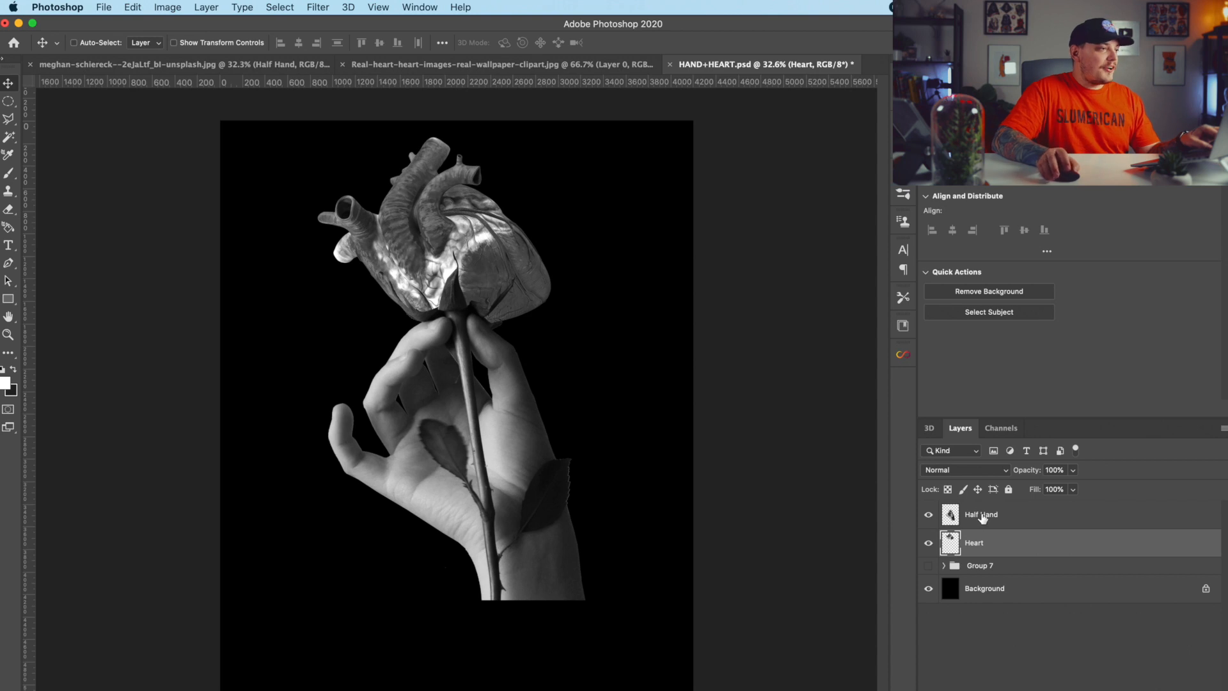
right_click(979, 514)
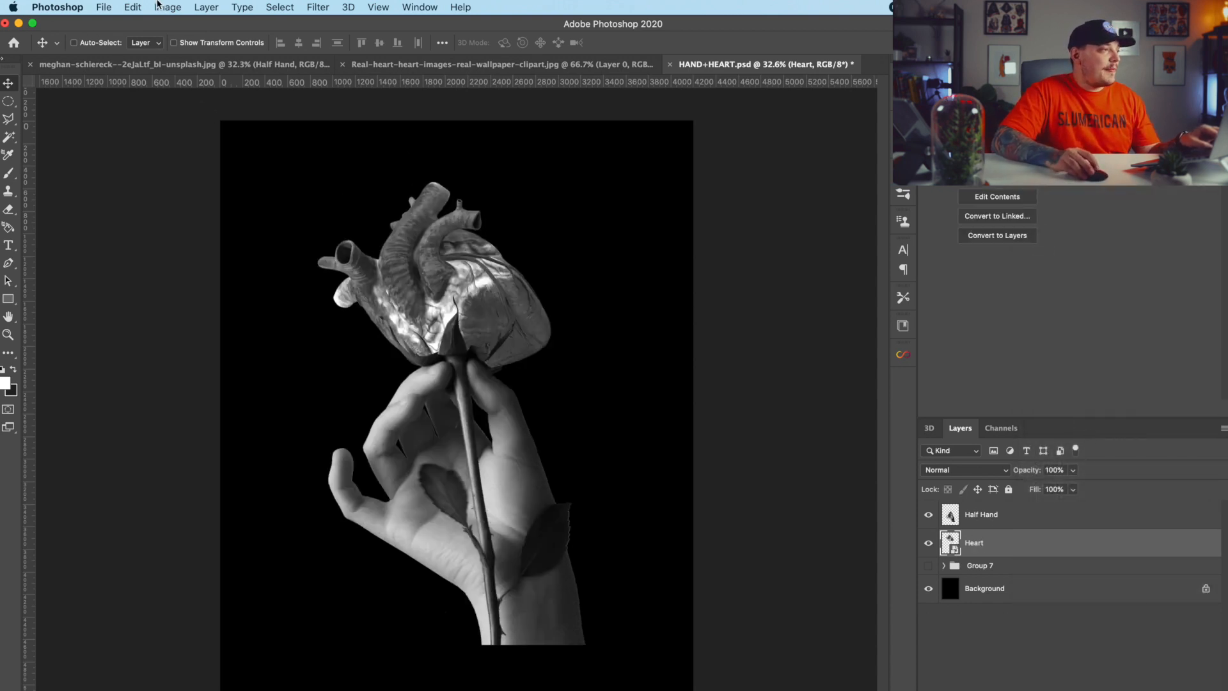
- Add a Gradient Map with a pink preset in Soft Light blend mode
left_click(168, 7)
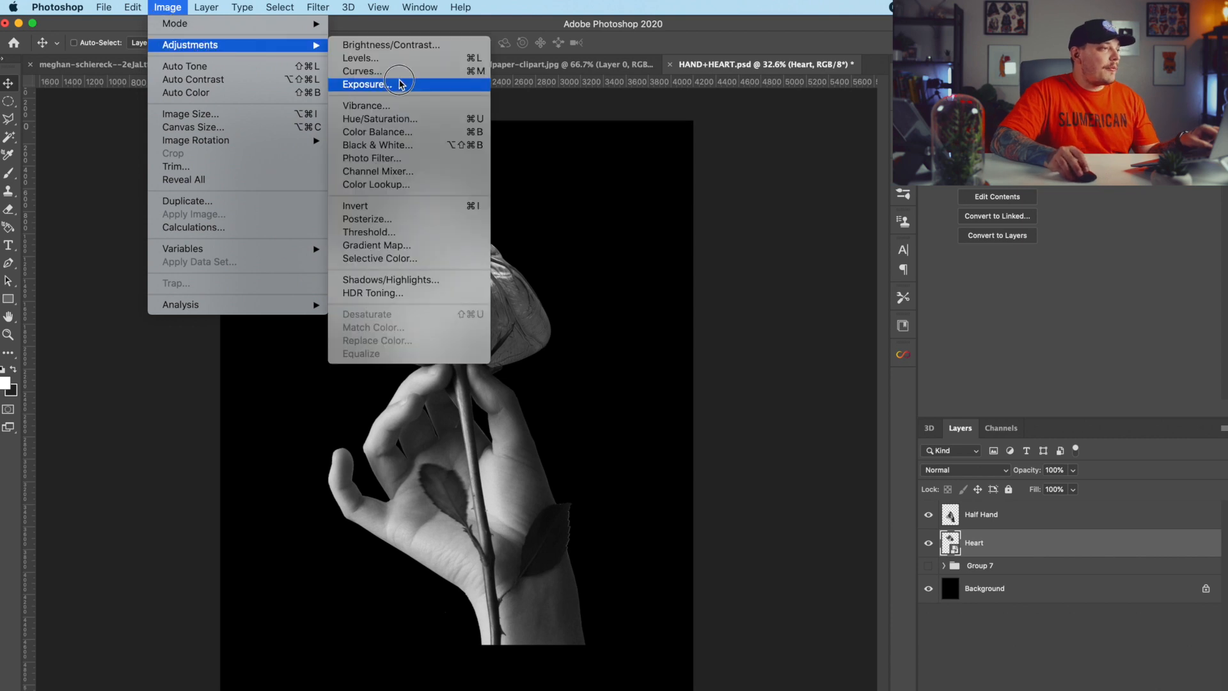
mouse_move(374, 245)
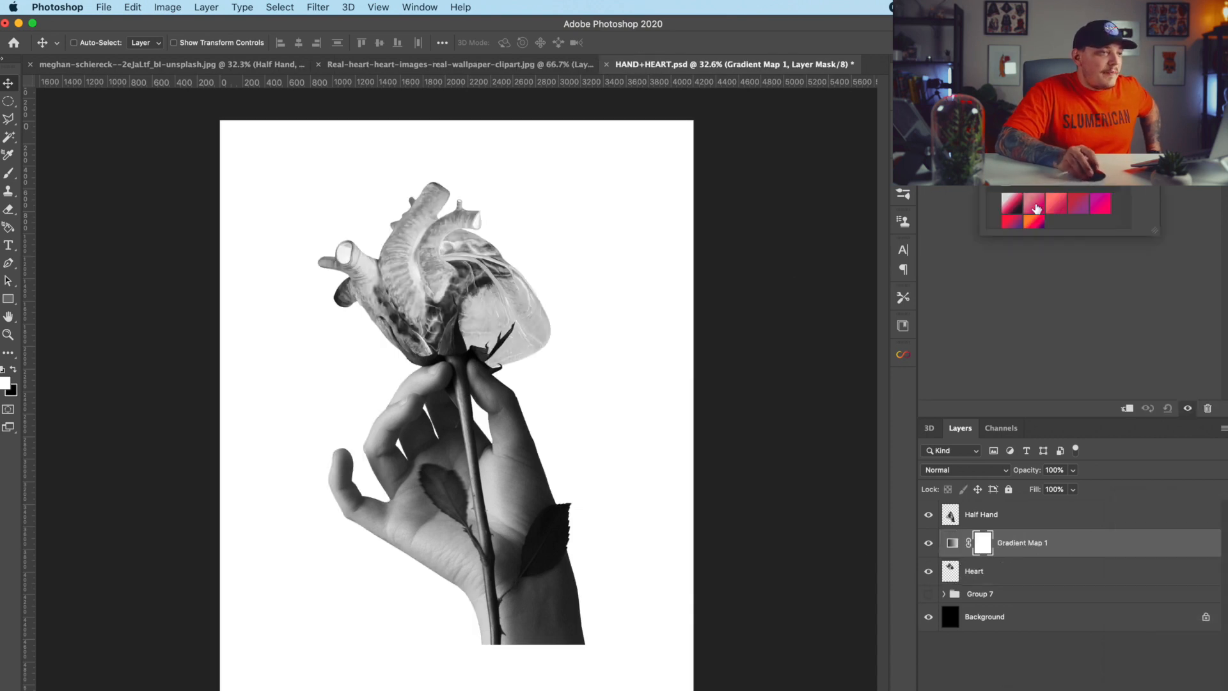
left_click(1035, 209)
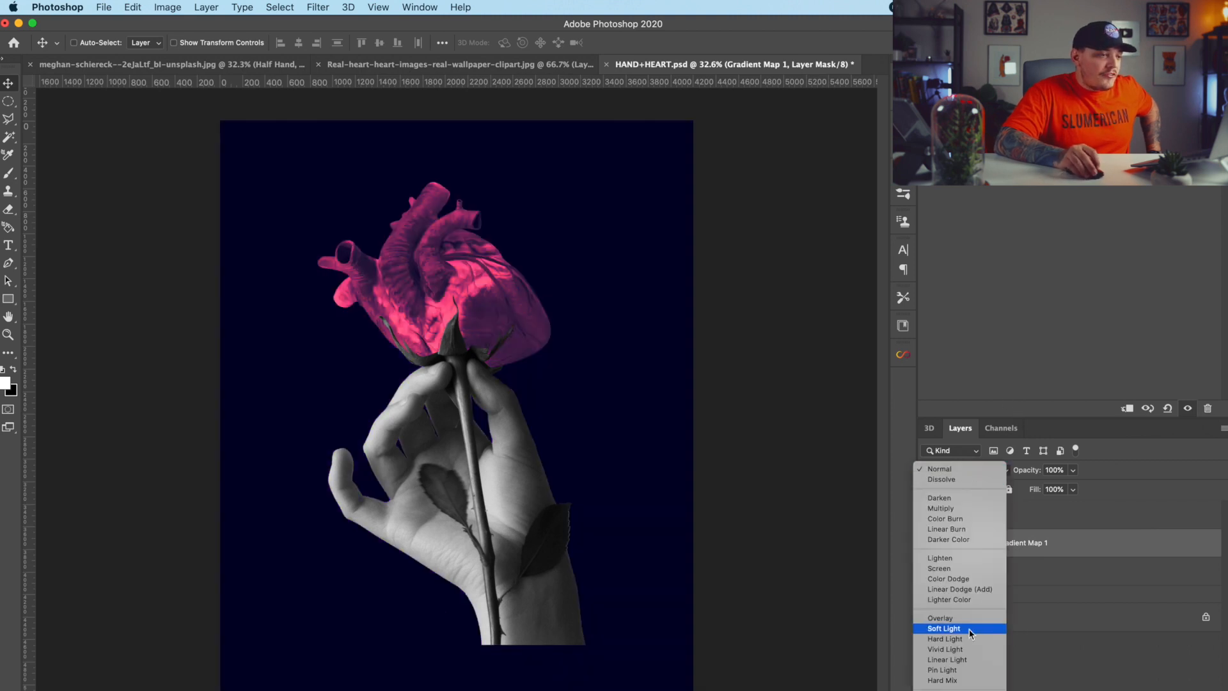
left_click(944, 628)
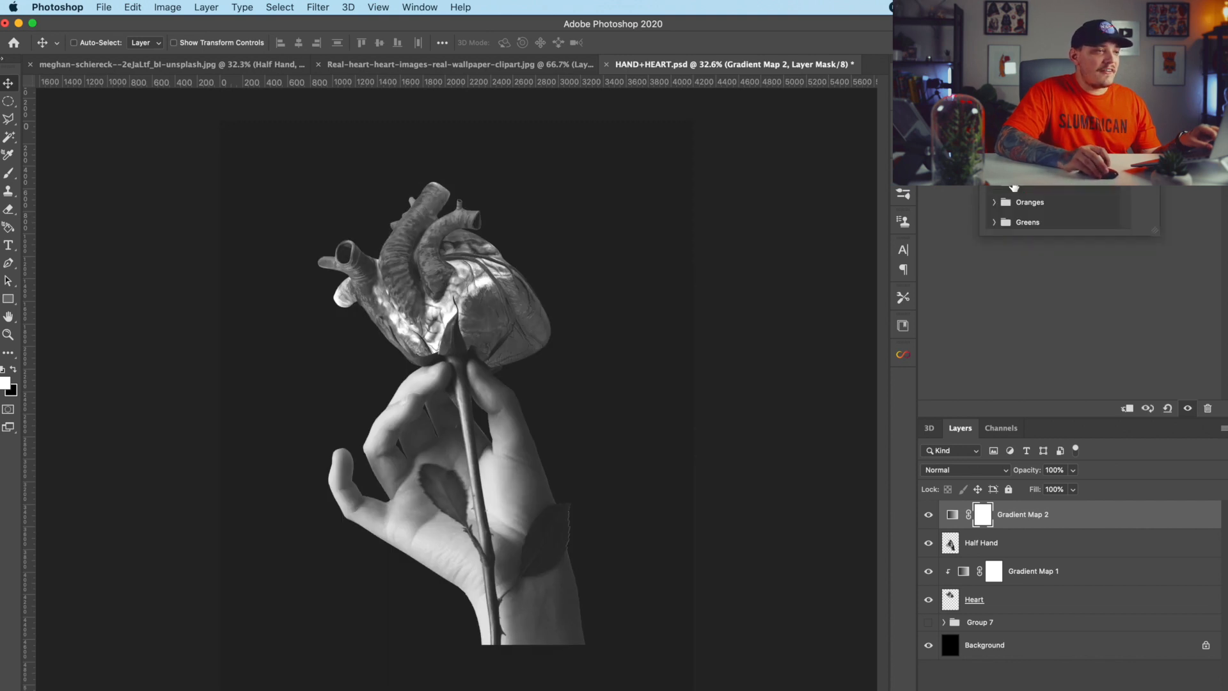
- Give Gradient Map 2 an orange preset in Soft Light, then try another preset
left_click(994, 202)
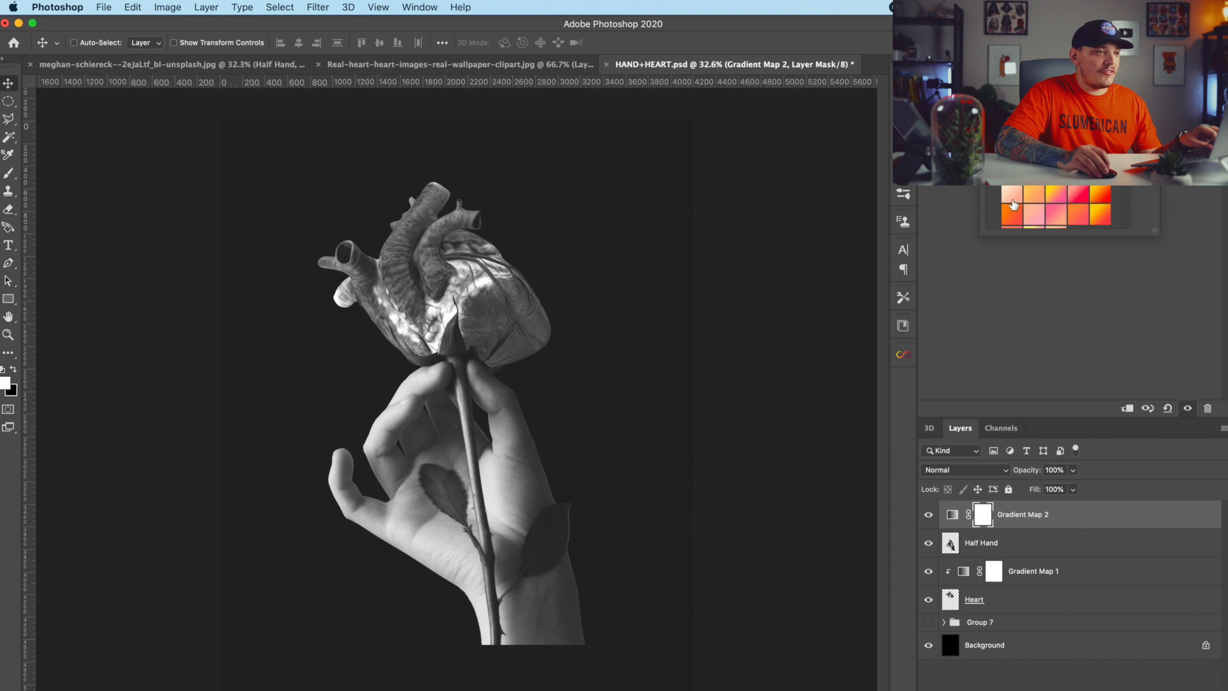
left_click(963, 469)
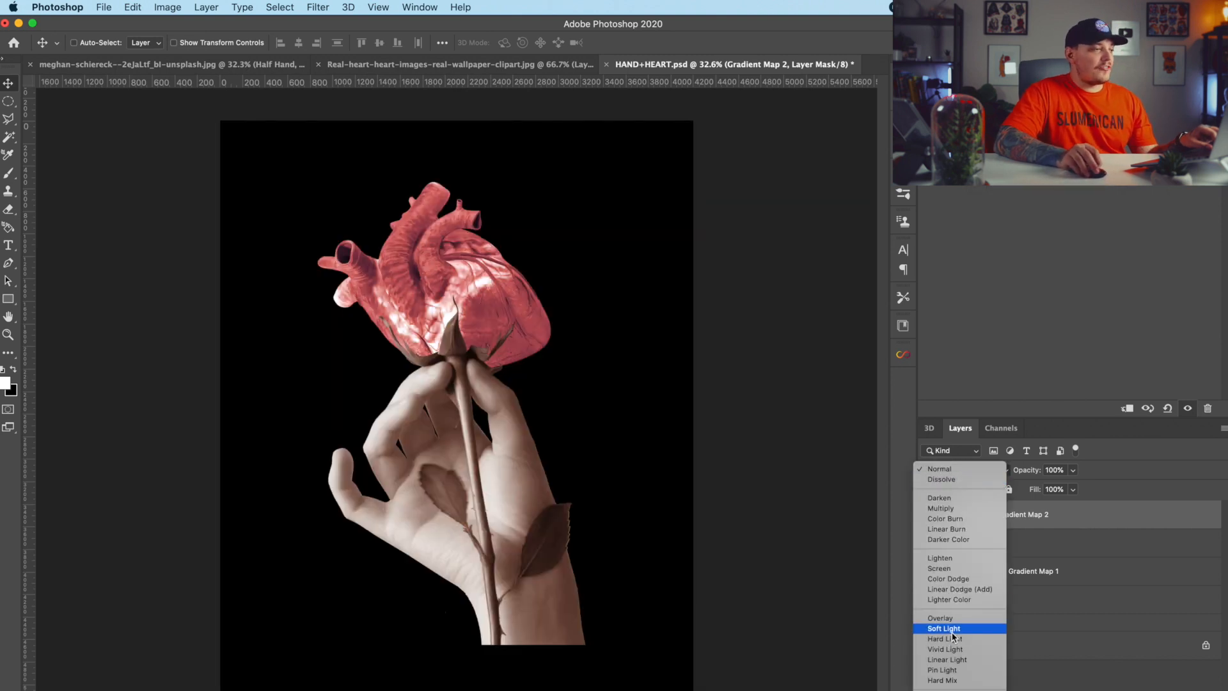
left_click(944, 628)
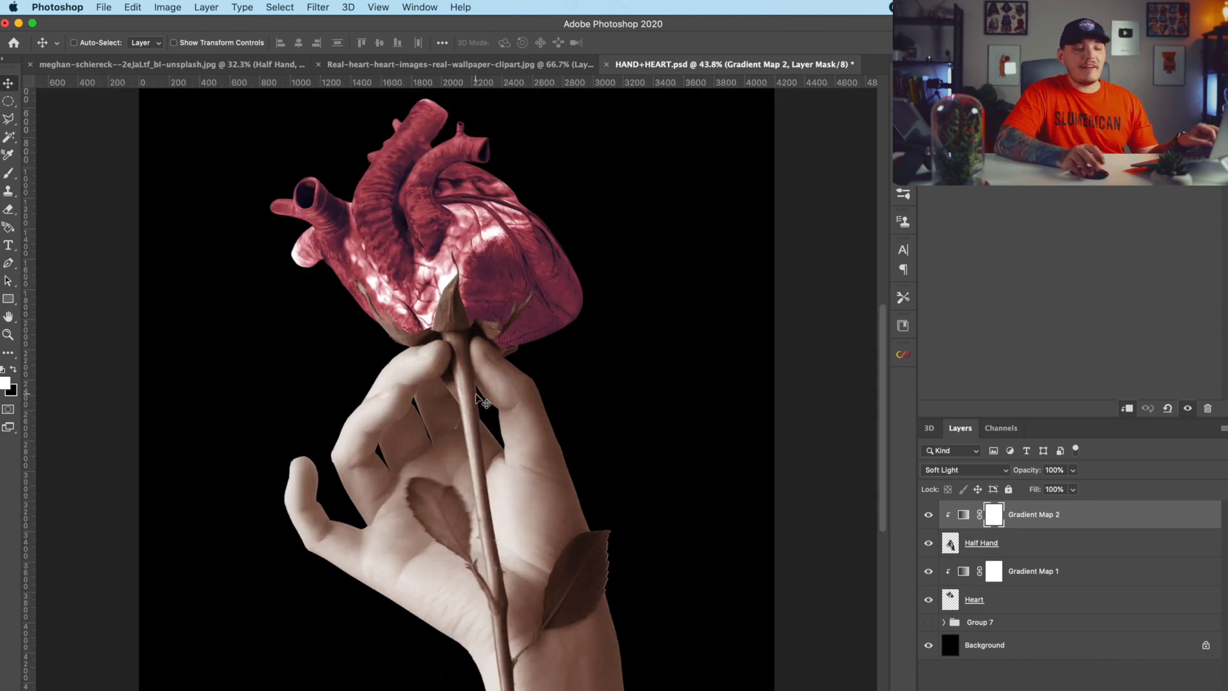
mouse_move(598, 491)
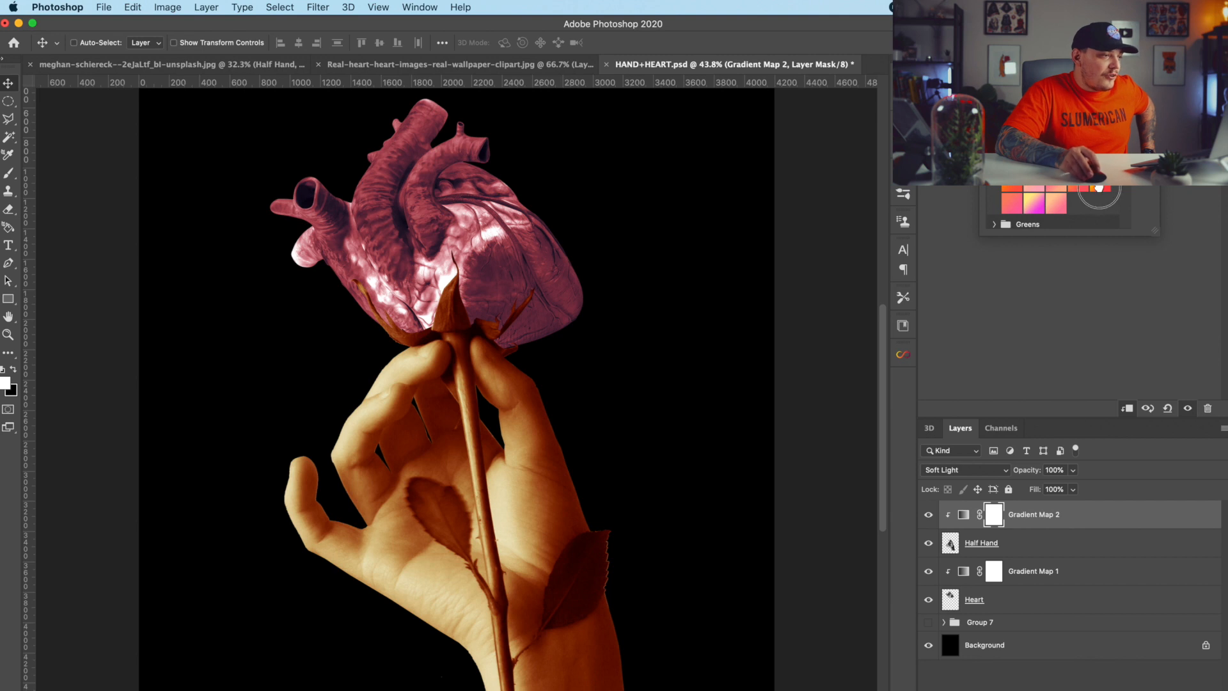
left_click(1042, 204)
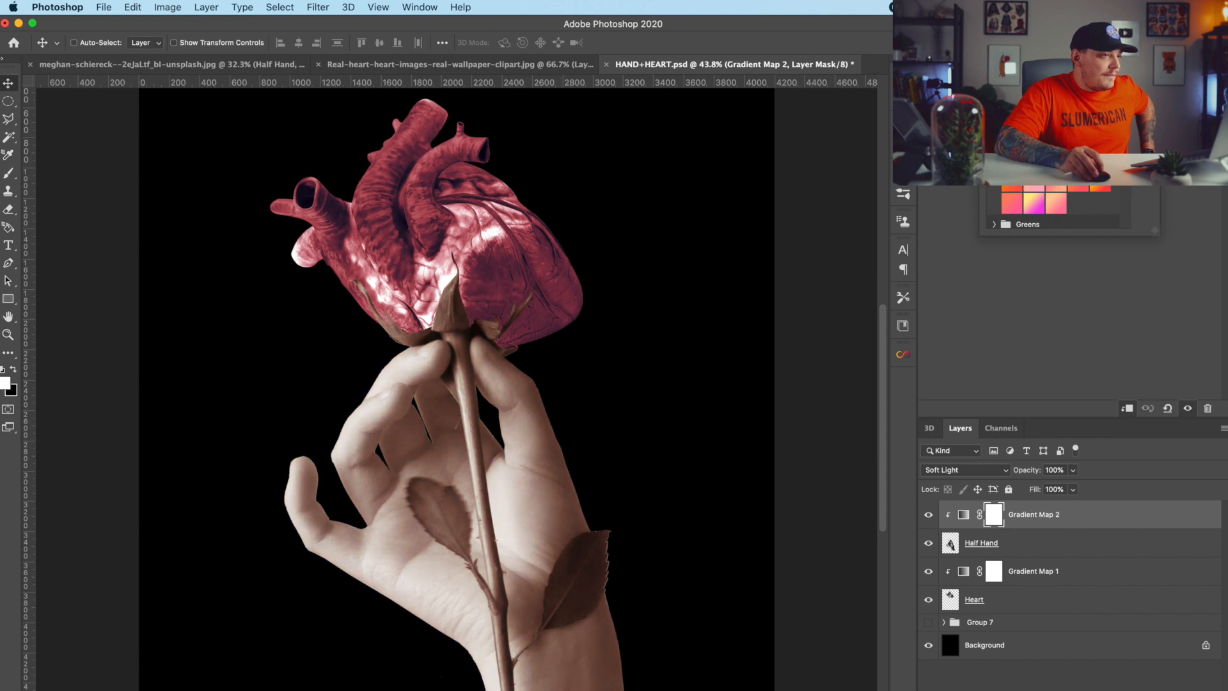
mouse_move(778, 386)
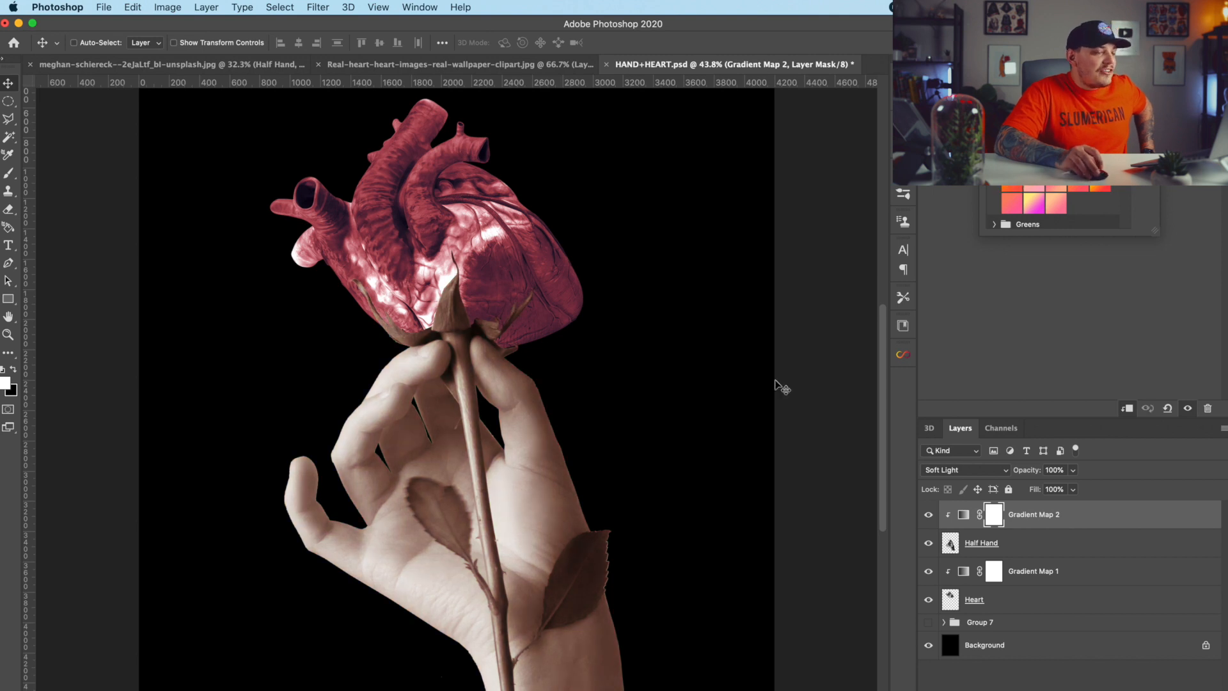
- Lower Gradient Map 2's fill to 66%
left_click(963, 514)
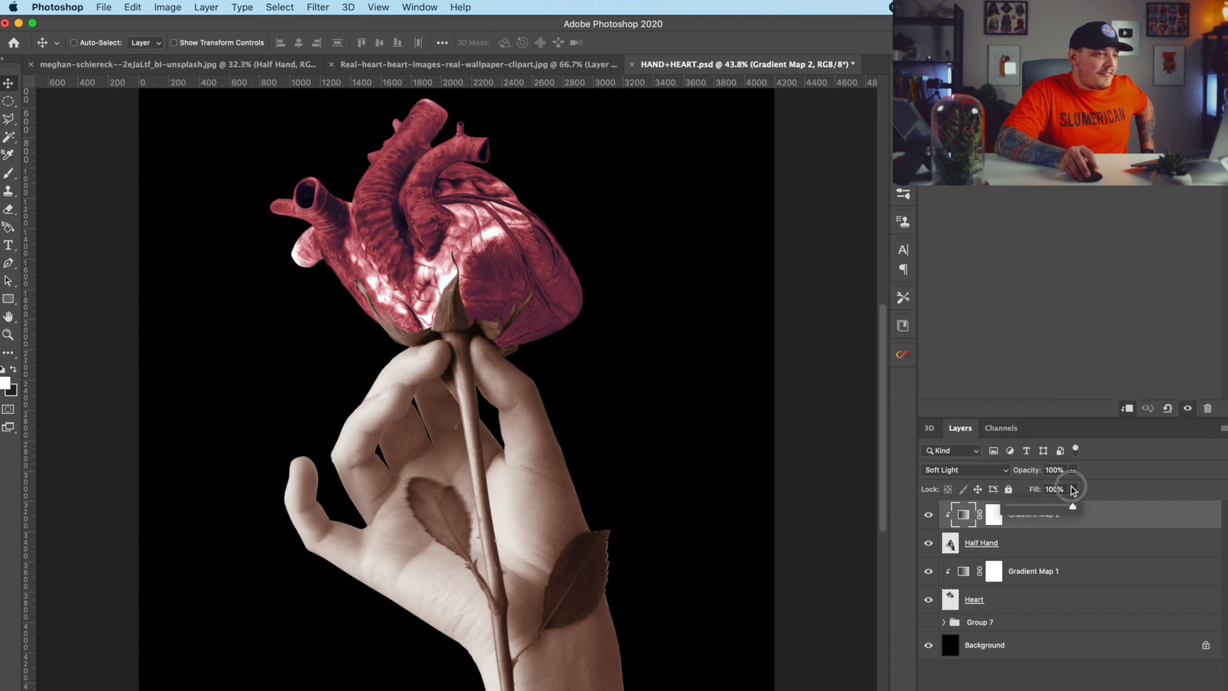
left_click_drag(1073, 486, 1053, 505)
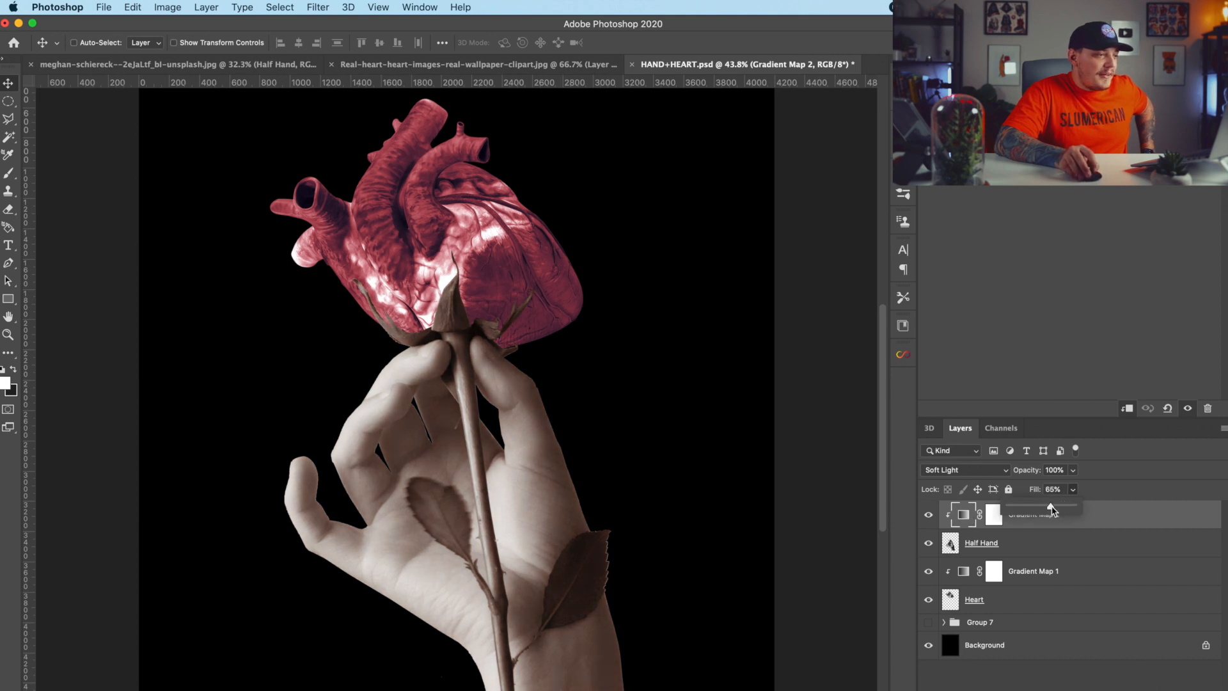
left_click(993, 514)
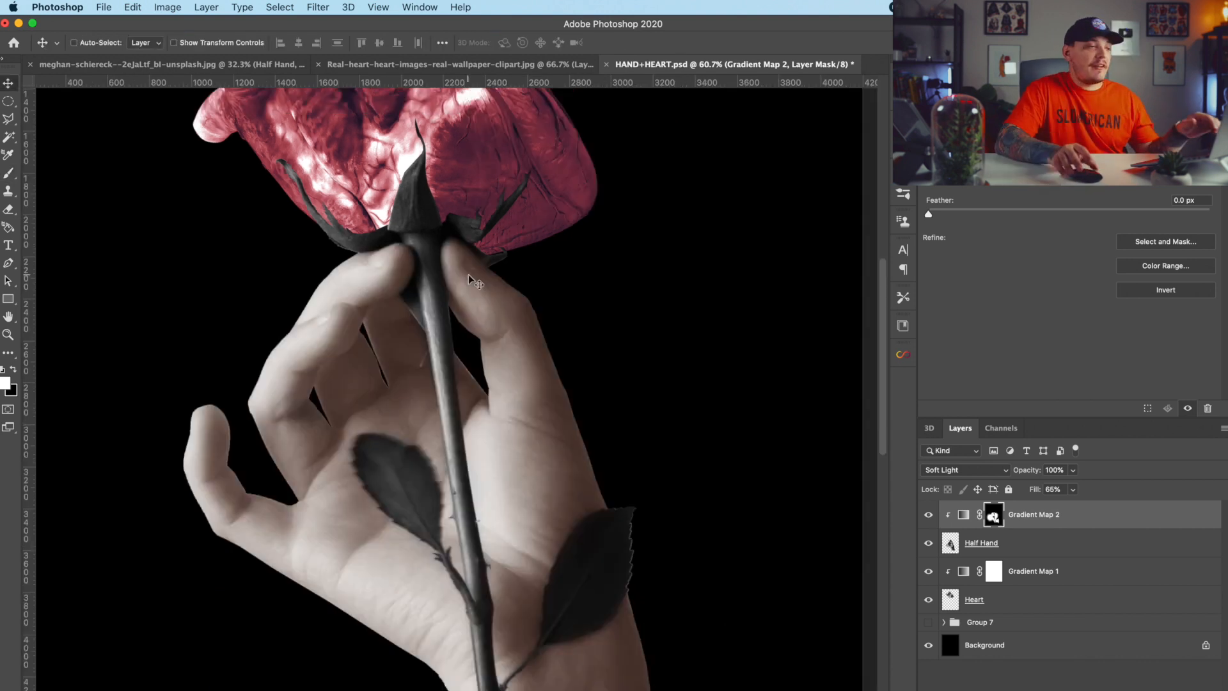
mouse_move(767, 422)
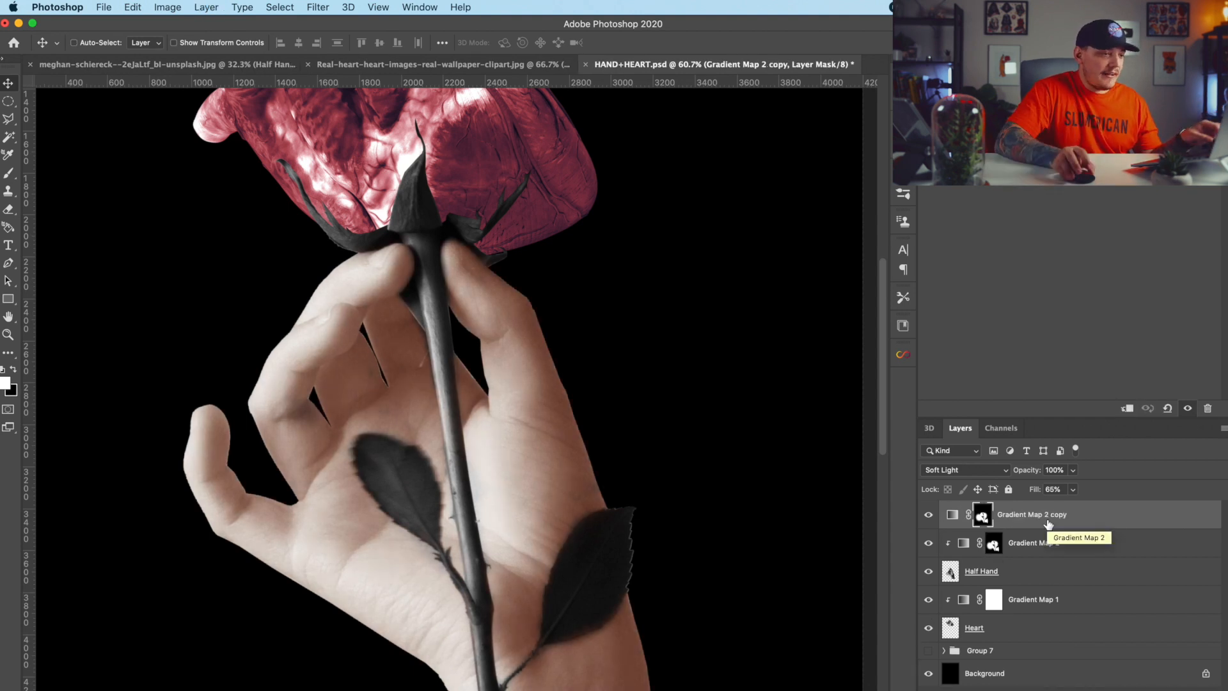
- Apply a Greens preset to Gradient Map 2 copy and target its mask for painting
right_click(1032, 514)
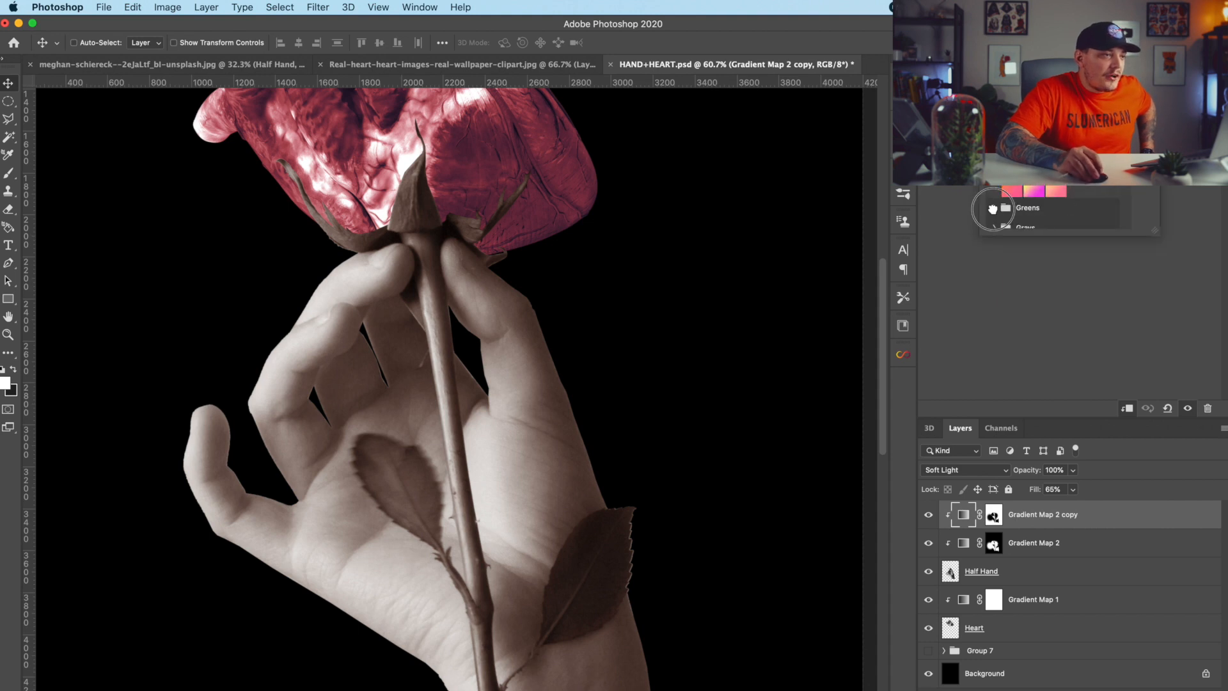
left_click(1027, 207)
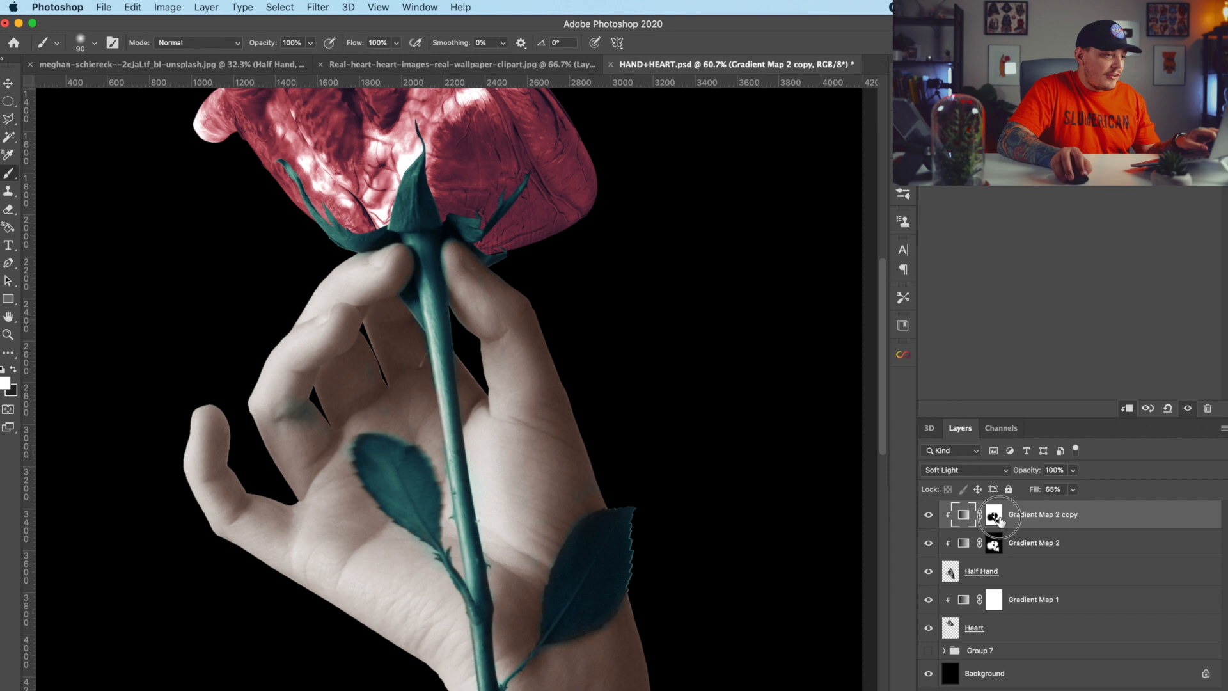
left_click(994, 515)
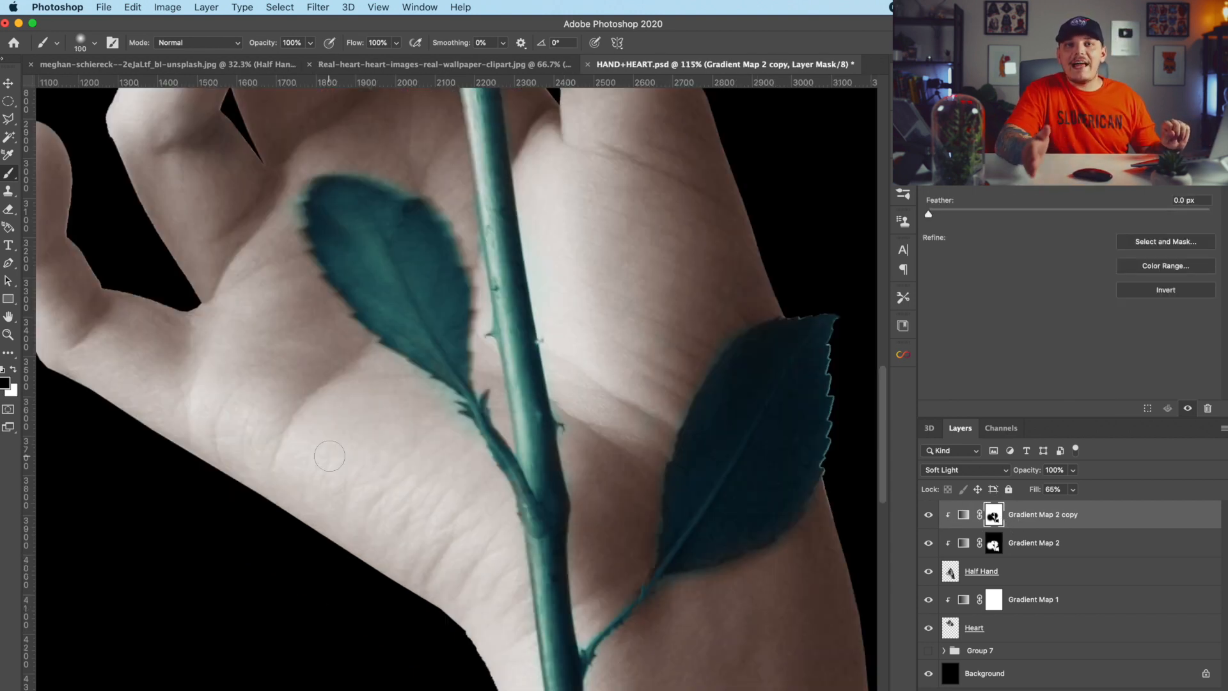
mouse_move(382, 488)
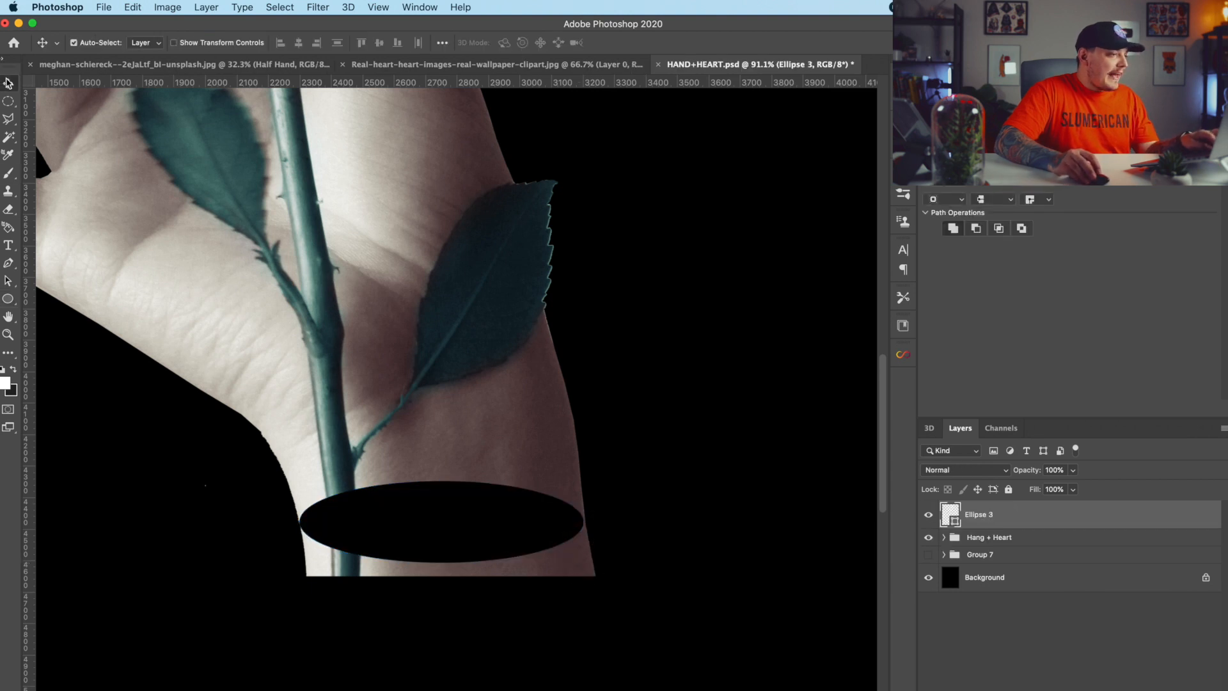
- Tilt the wrist ellipse to match the wrist angle and select the Hand + Heart group
left_click_drag(587, 470, 642, 419)
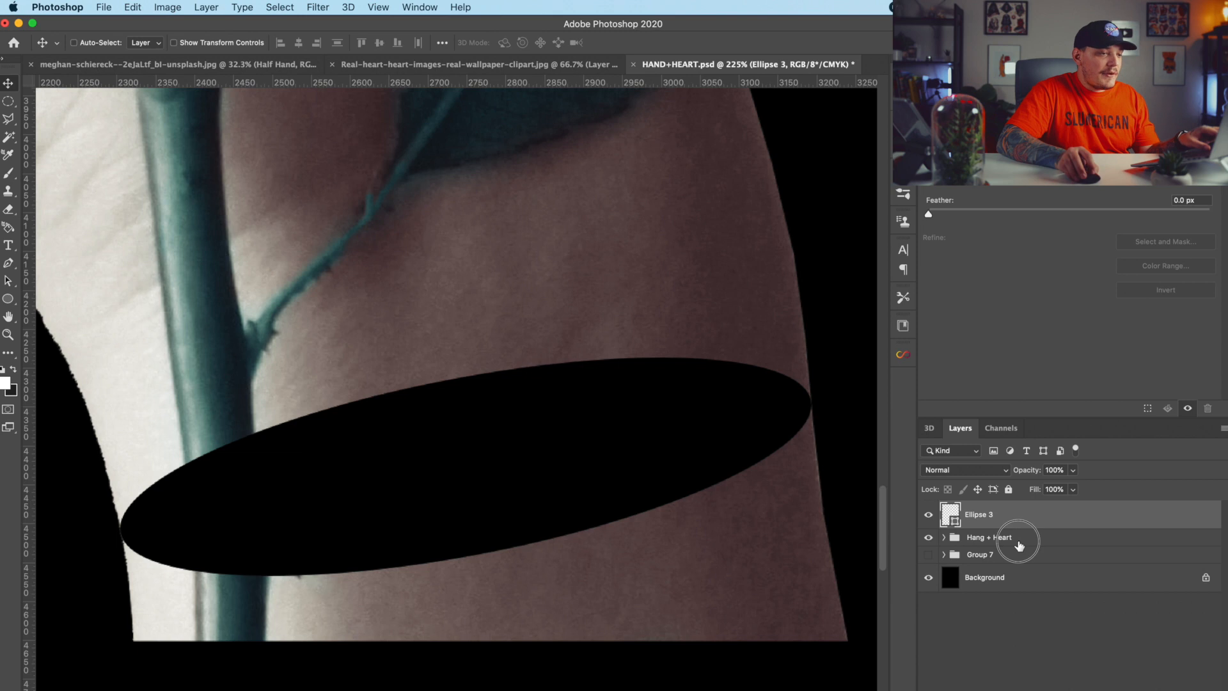
left_click(1016, 536)
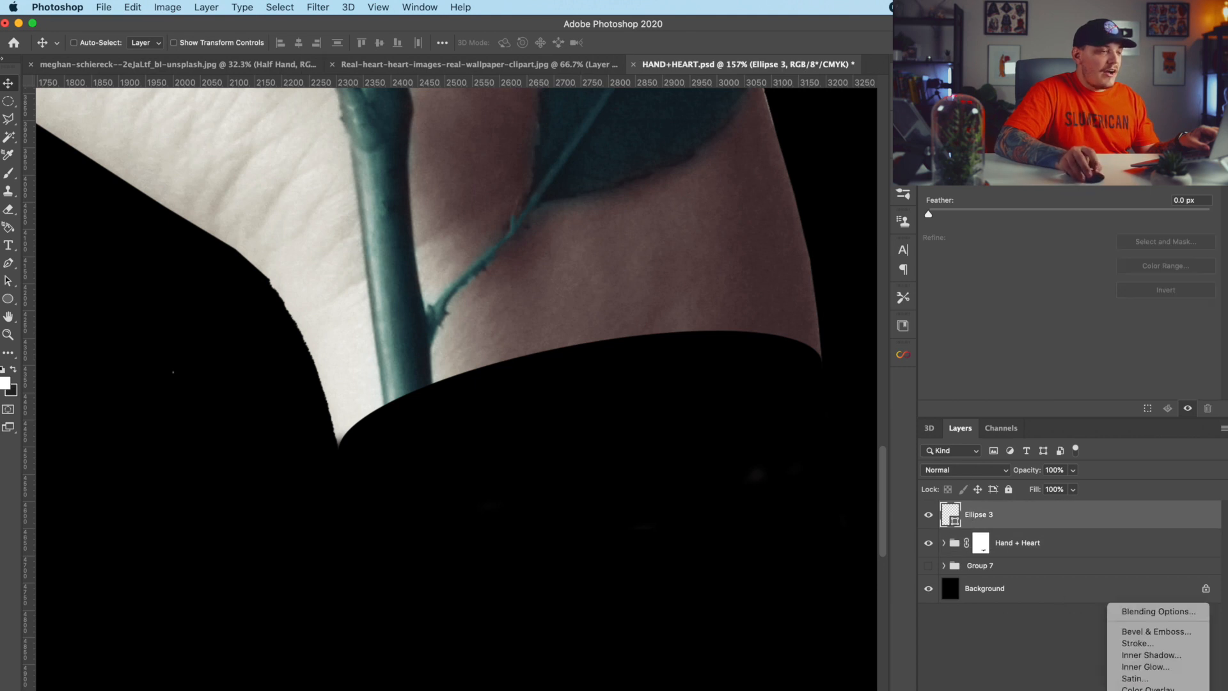
- Add a dark skin-brown Color Overlay to the wrist oval
left_click(1158, 610)
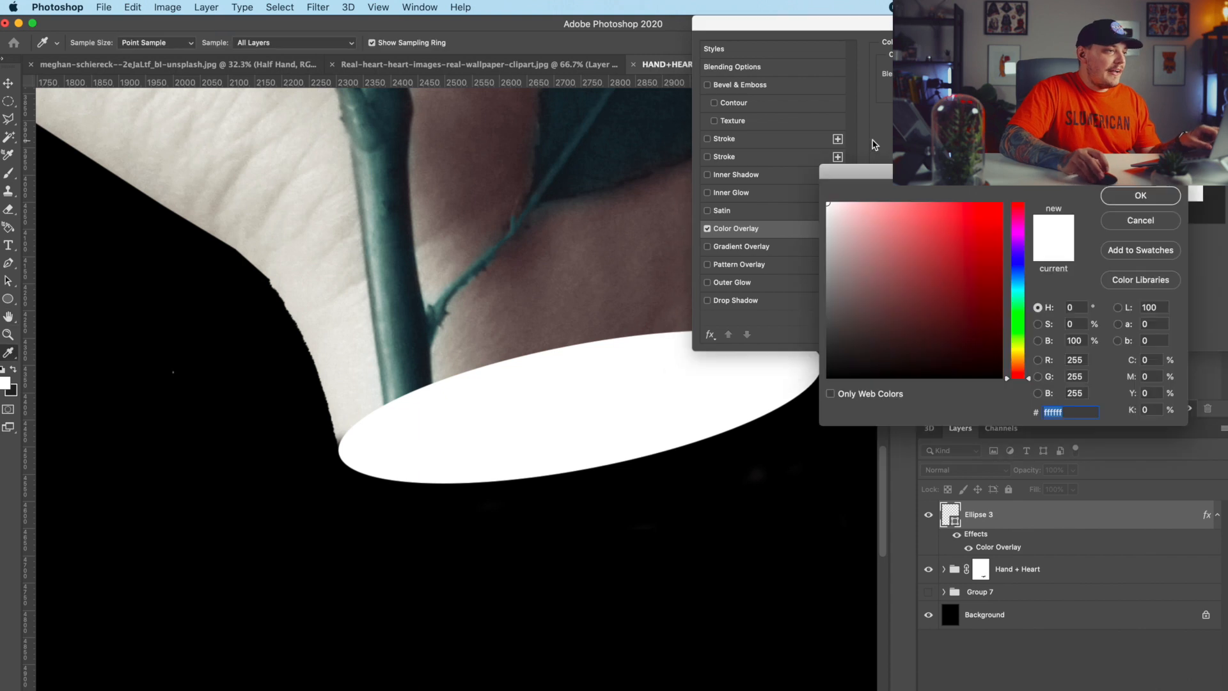
left_click(855, 302)
type("OVAL")
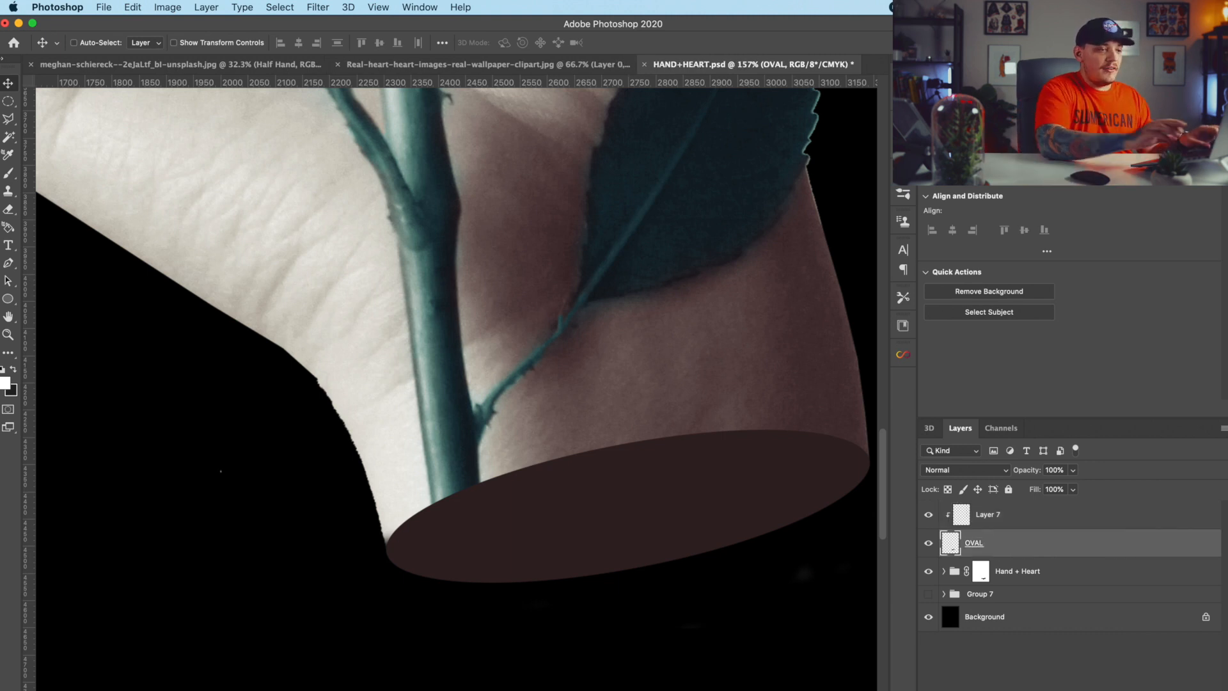
- Rename the clipped layer TEXTURE and set the brush to Dissolve mode
double_click(988, 514)
type("TEXTURE")
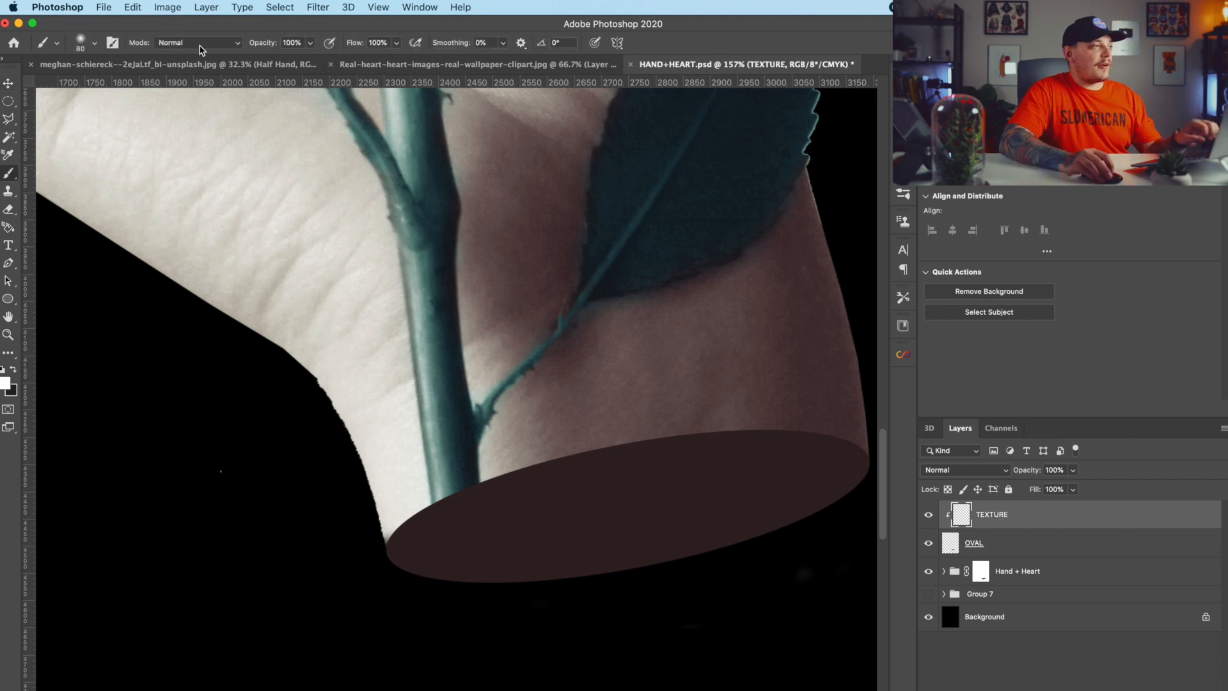
left_click(196, 42)
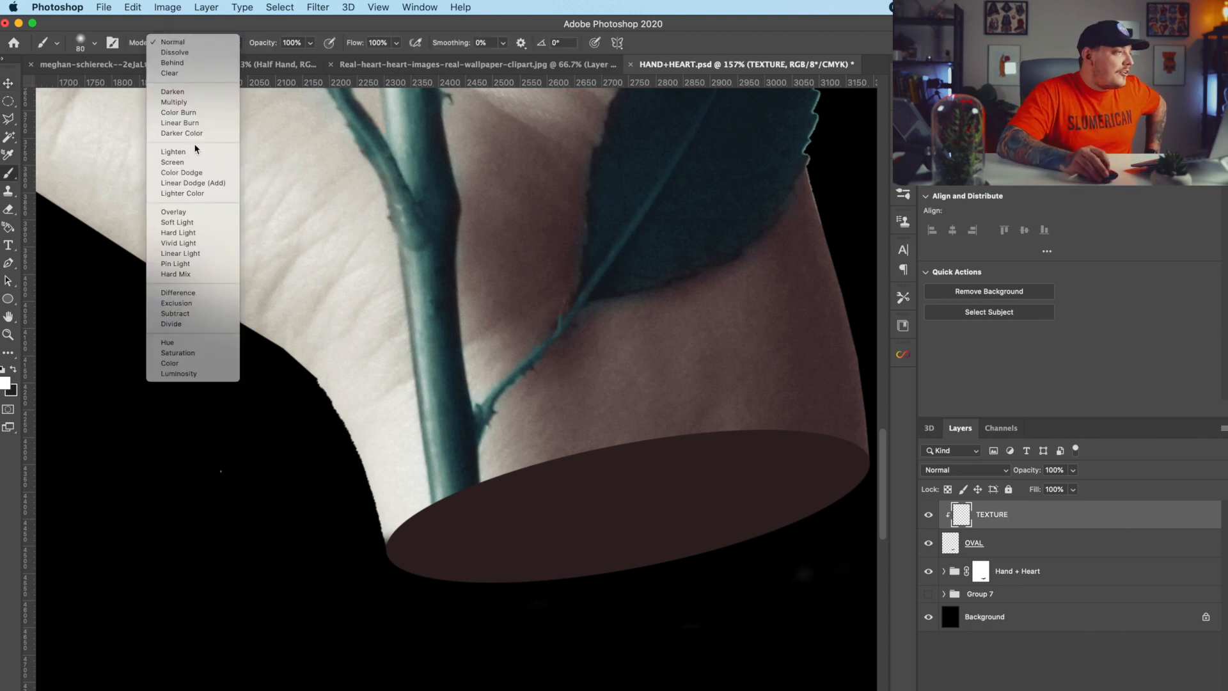
left_click(173, 52)
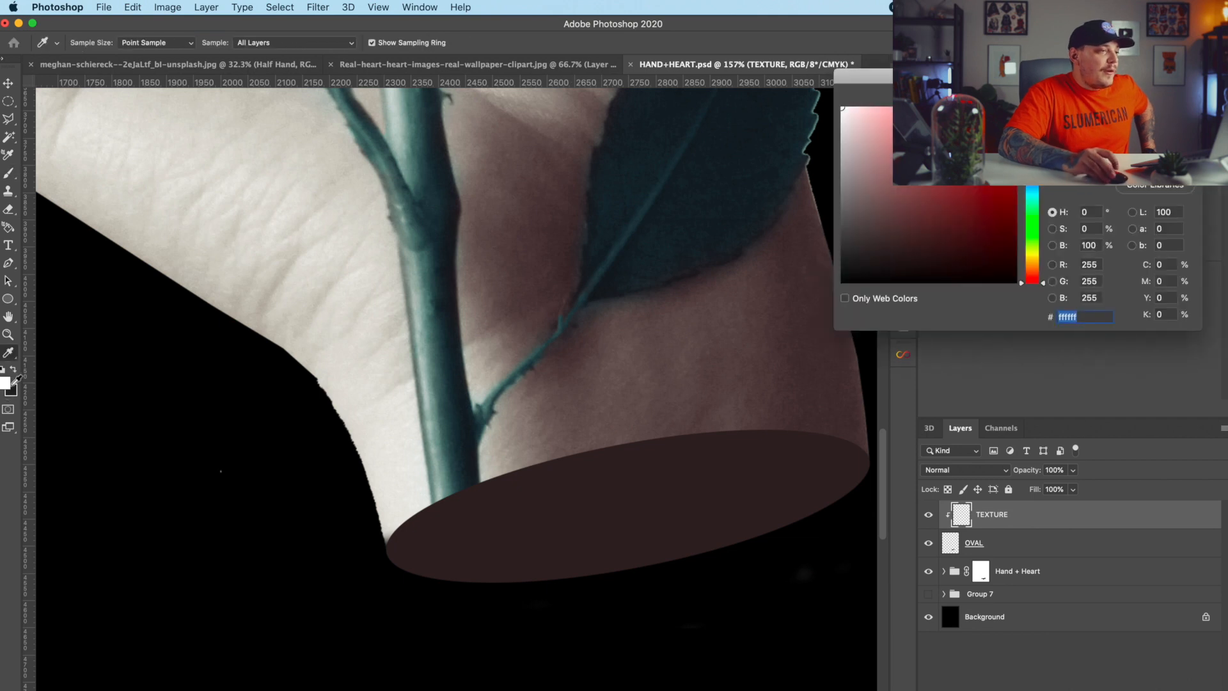
- Sample a darker skin brown and paint speckled shading across the oval
left_click(718, 394)
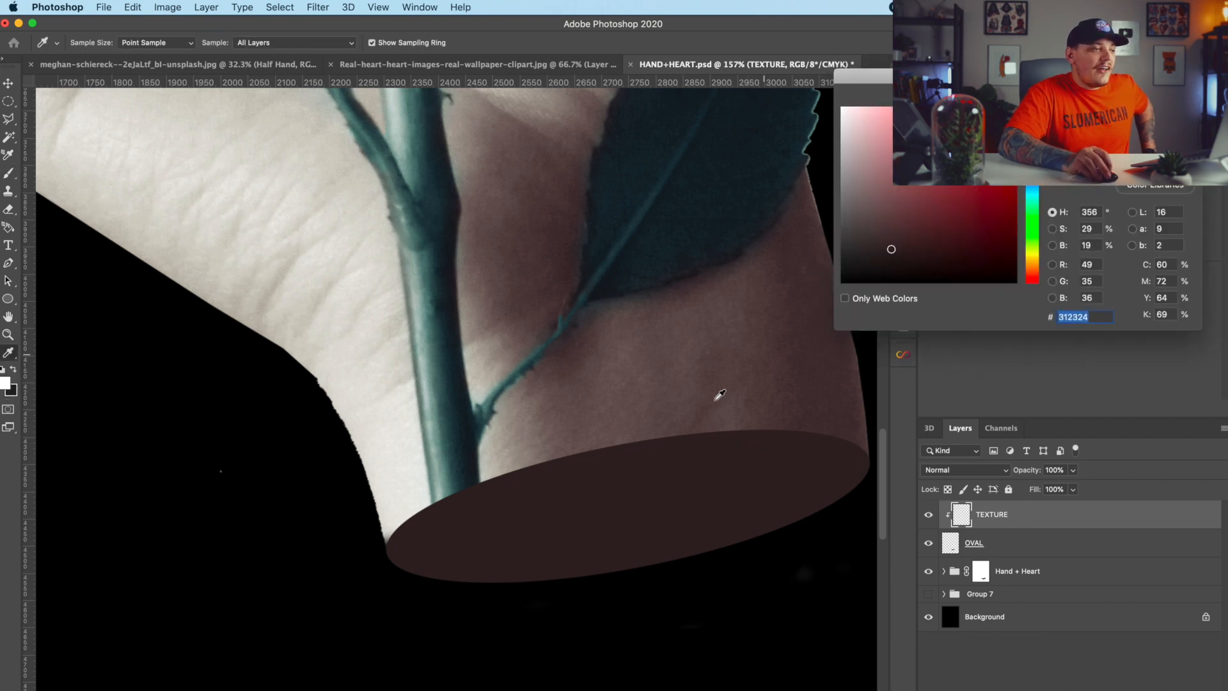
left_click(877, 267)
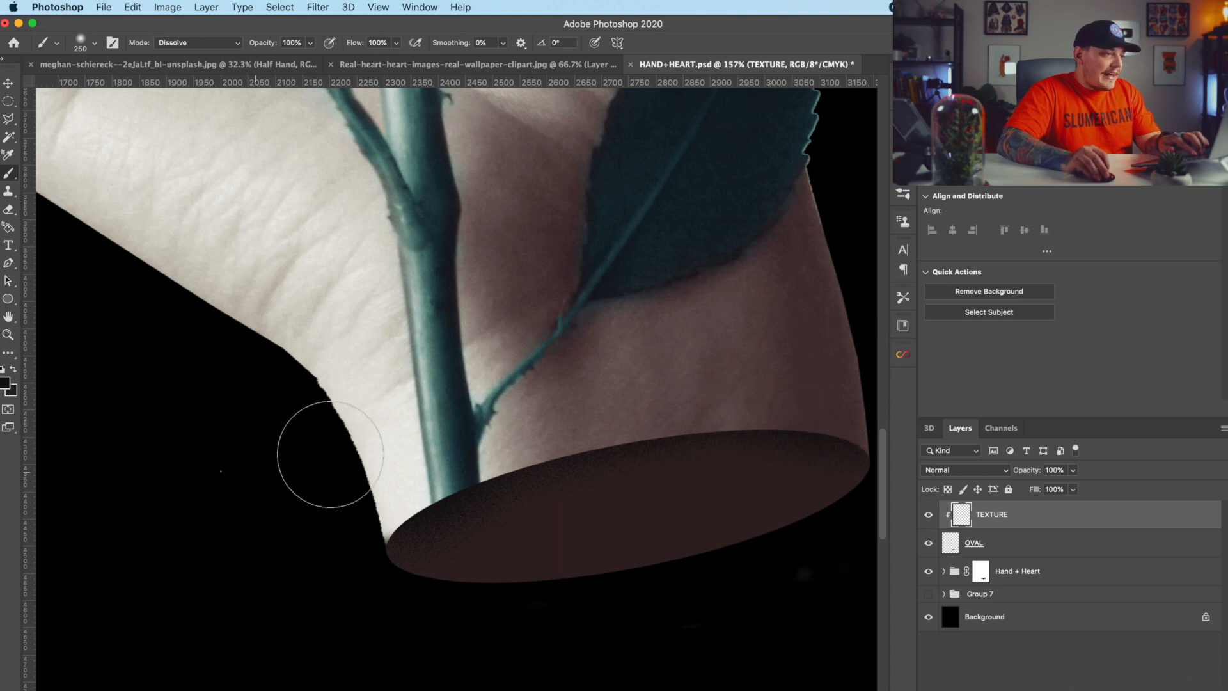
left_click_drag(329, 455, 689, 344)
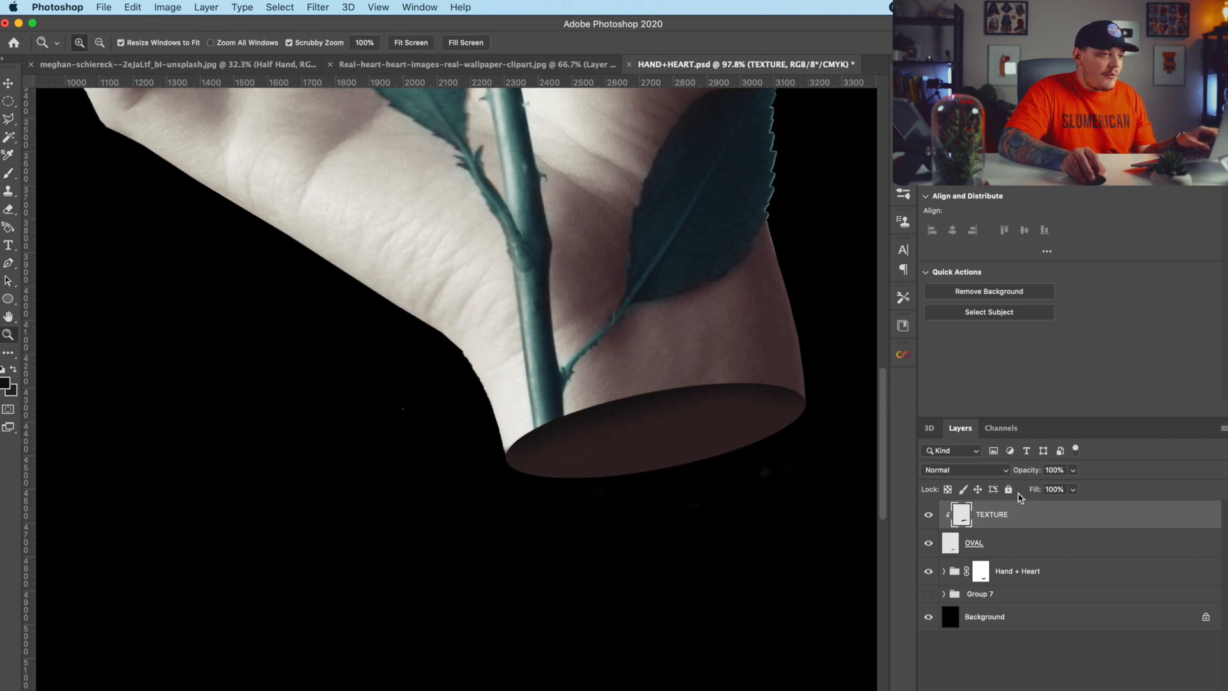
- Zoom out to see the whole wrist and switch to the Move tool to reposition the group
left_click_drag(1054, 489, 1034, 489)
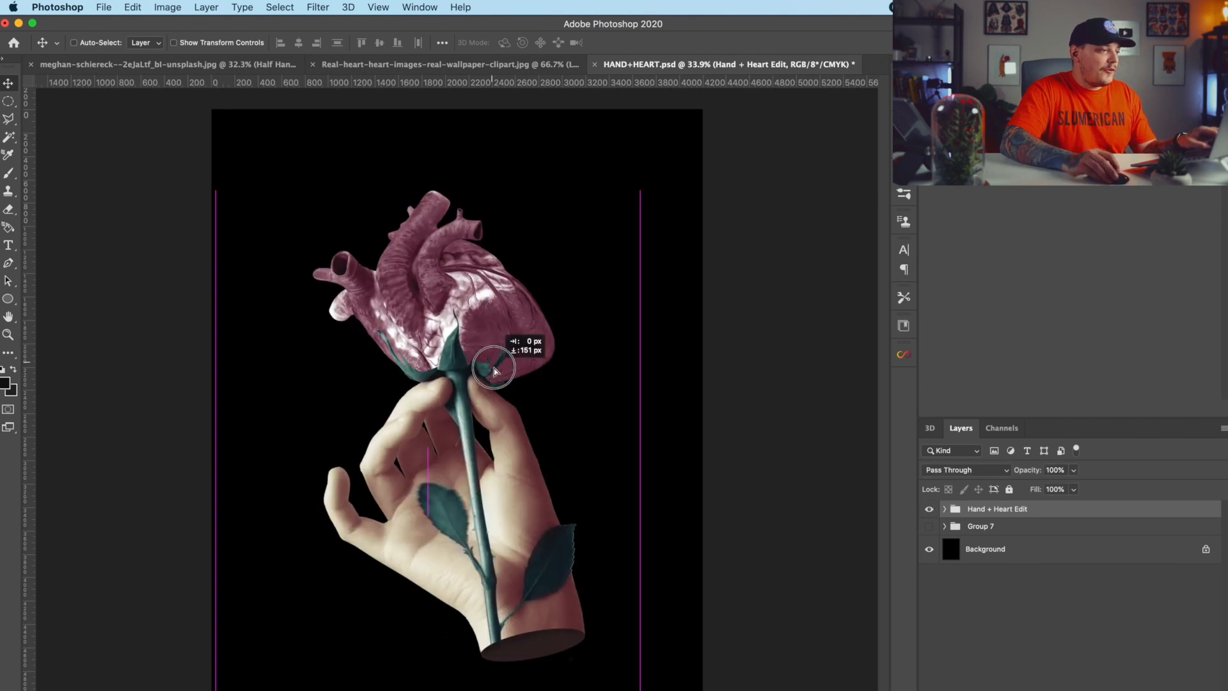
left_click(11, 245)
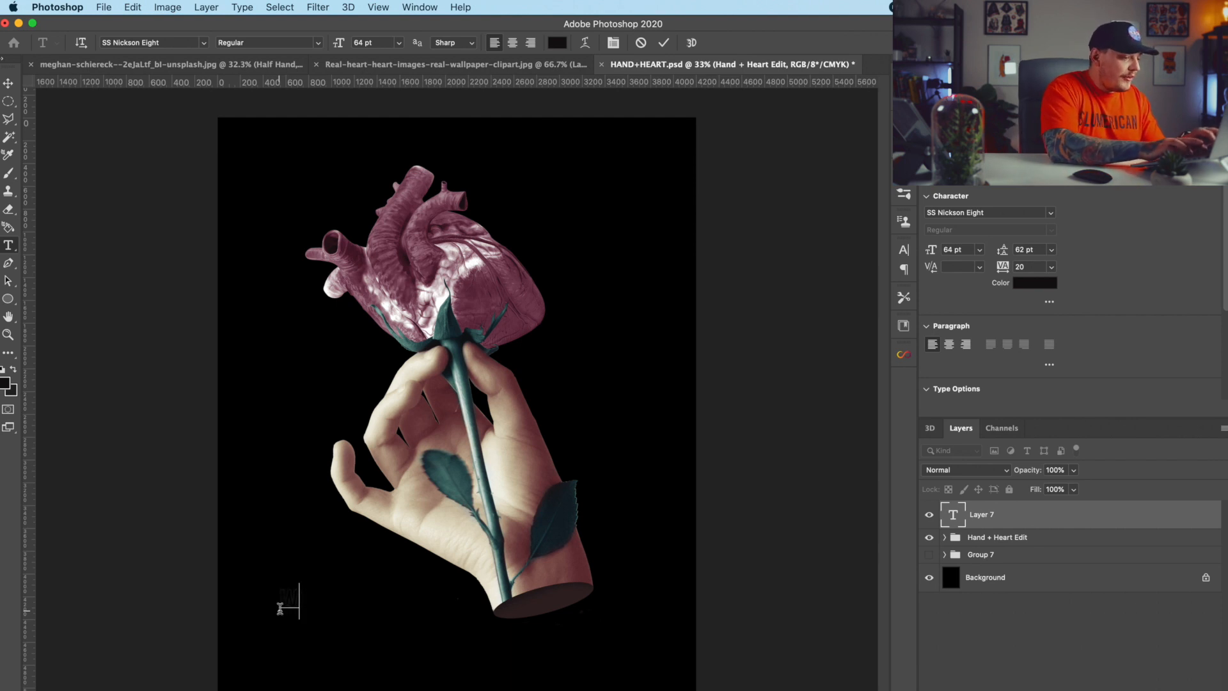
- Type the headline 'WORLD PEACE IS DUE.' and choose its colour
type("WORLD PEACE")
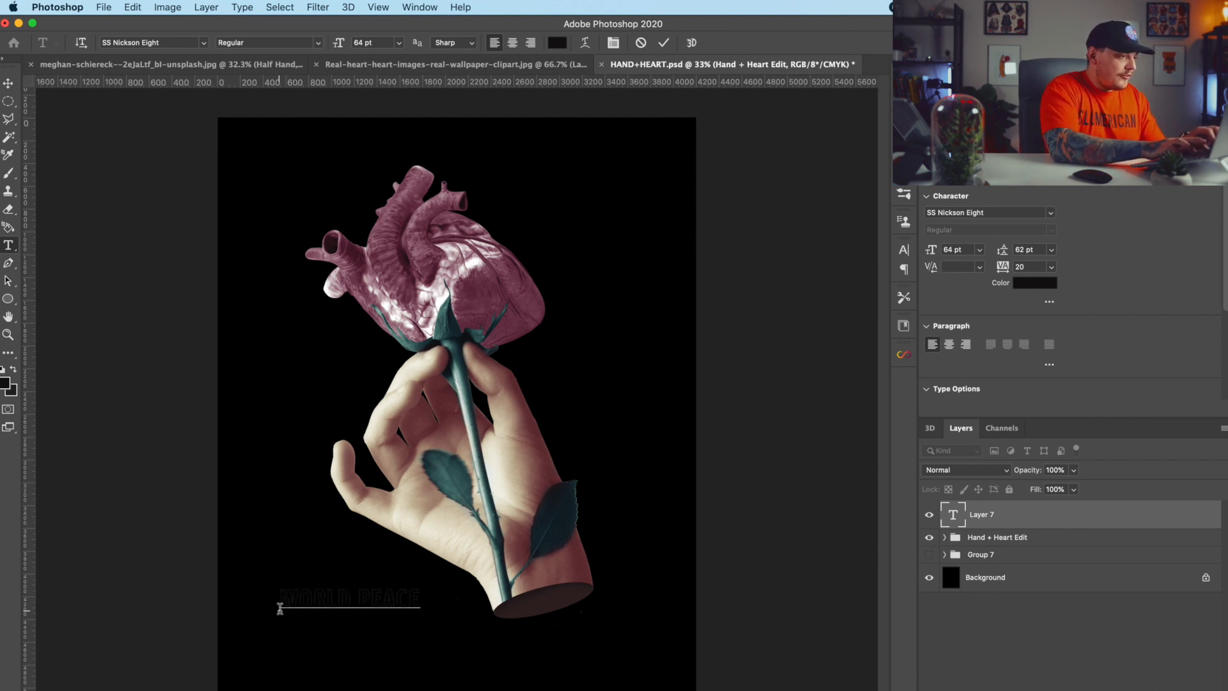
type("IS DUE")
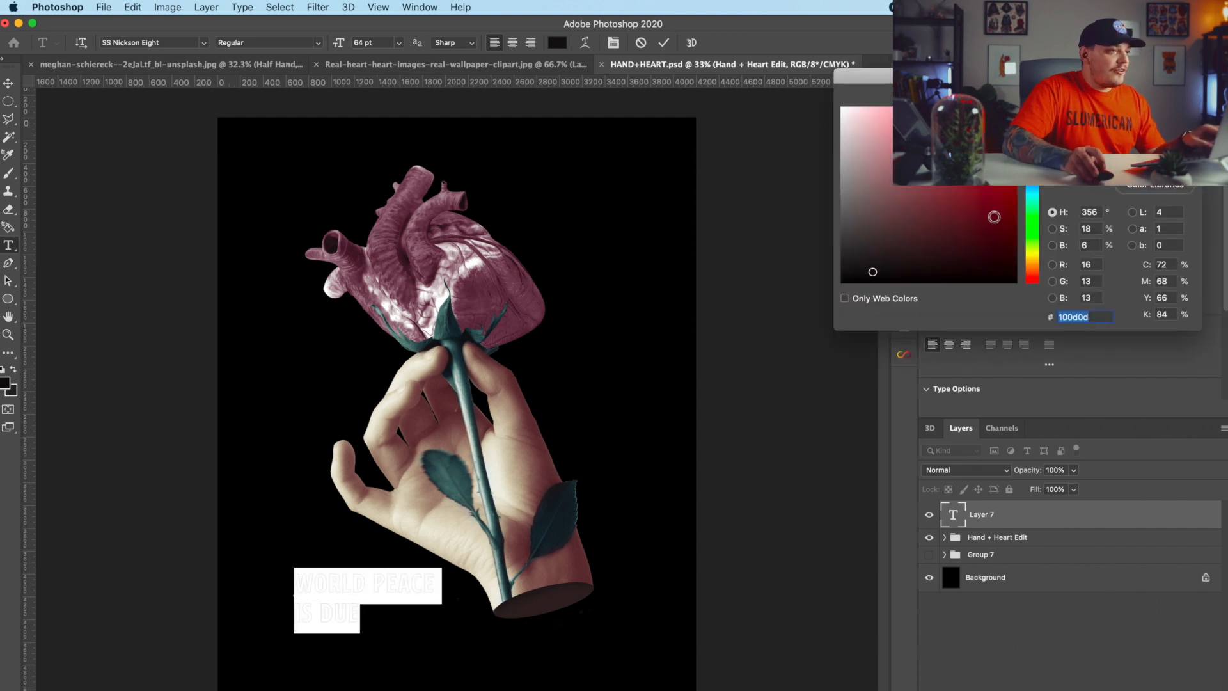
left_click(893, 216)
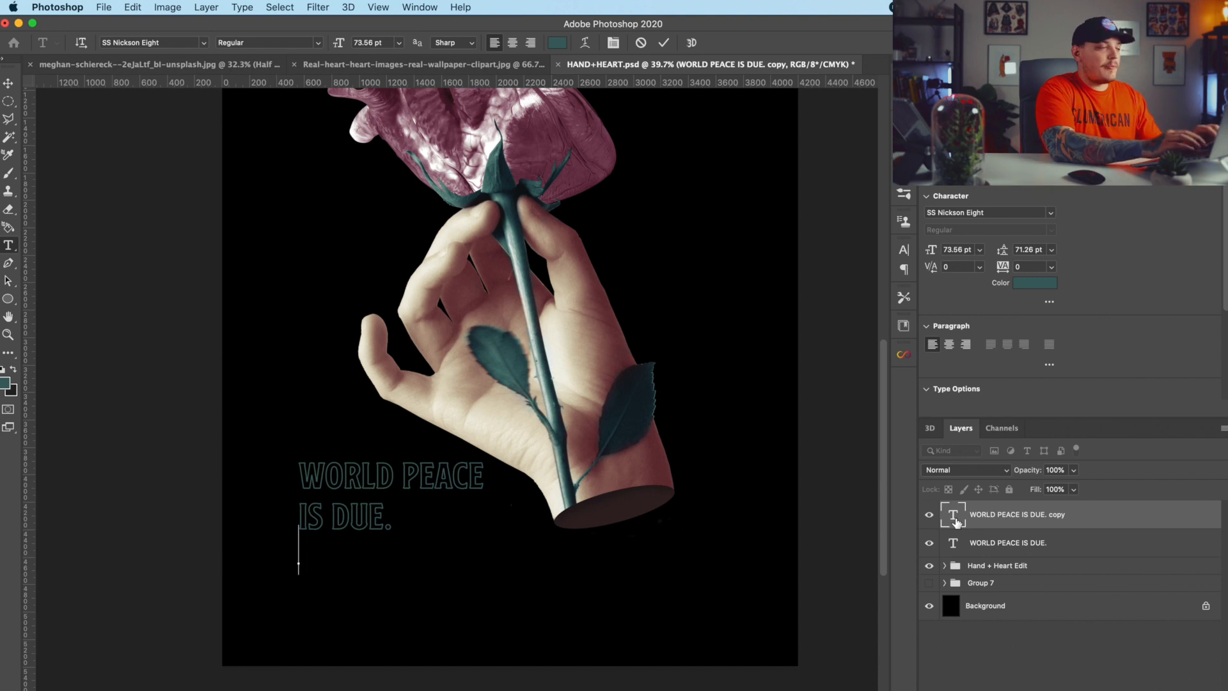
- Retype the duplicate as 'SPEAK OUT NOW, DO NOT WAIT!' in SS Nickson Six
type("SPEAK OUT NOW,")
left_click(154, 42)
type("ss")
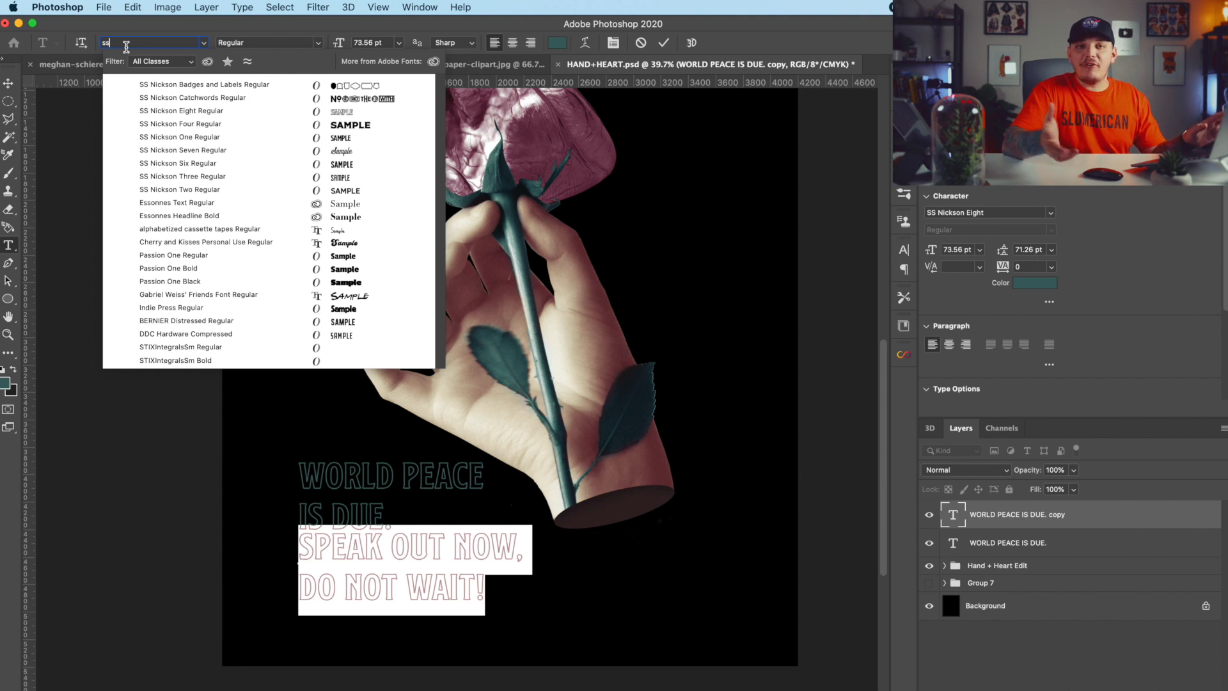
left_click(177, 164)
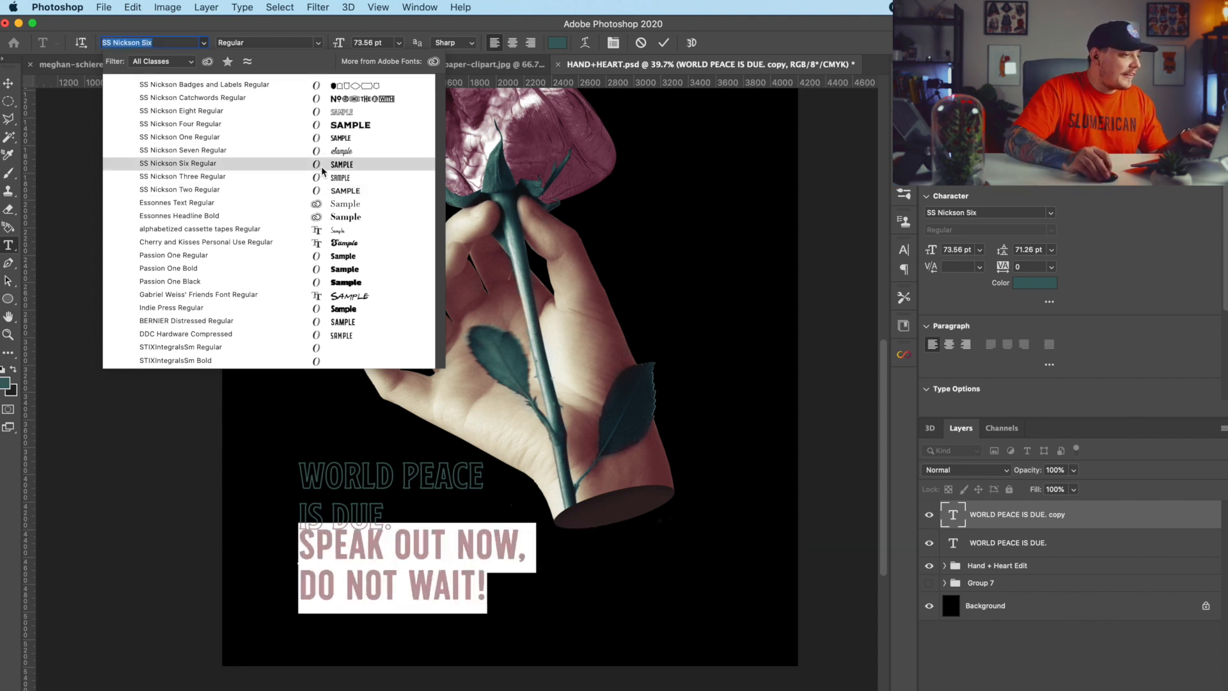
left_click(178, 163)
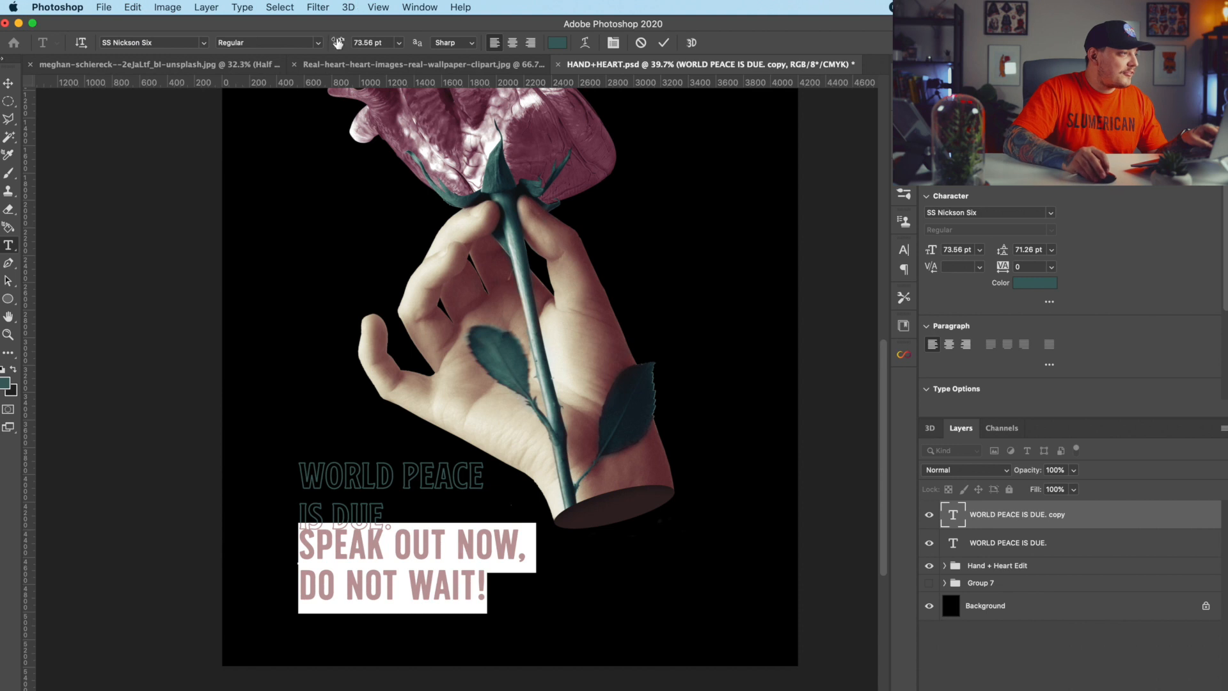
left_click(362, 42)
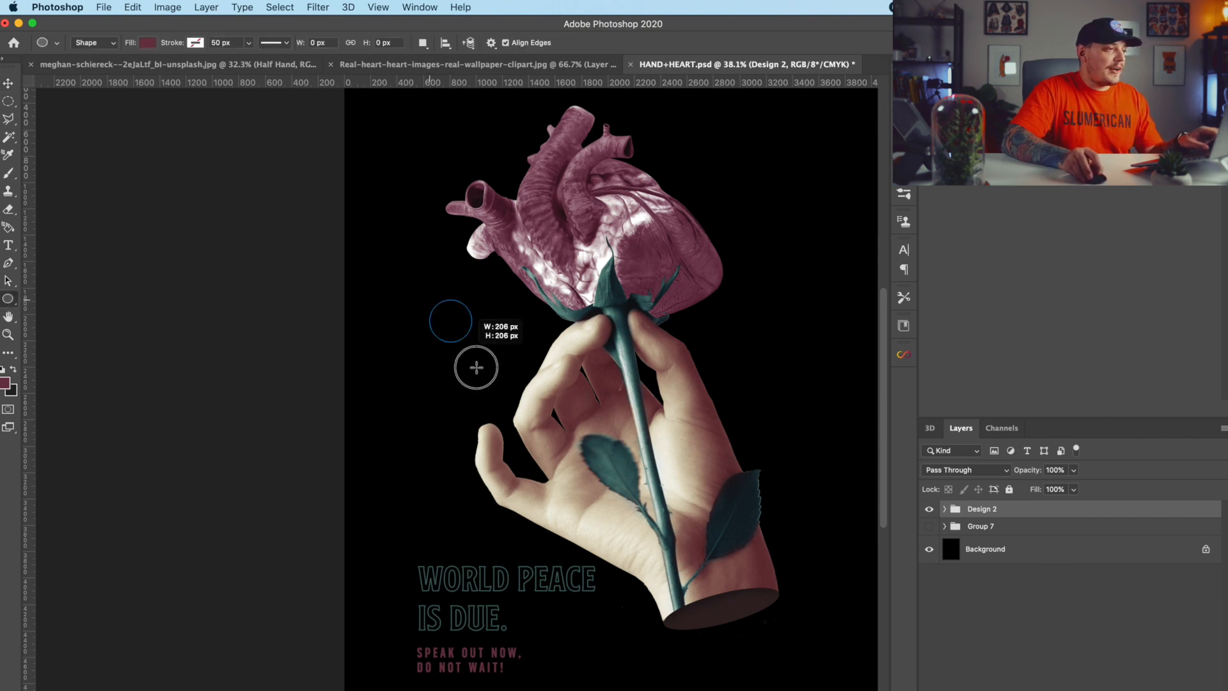
- Draw a circle to the left of the rose and switch to positioning it
left_click_drag(475, 367, 500, 411)
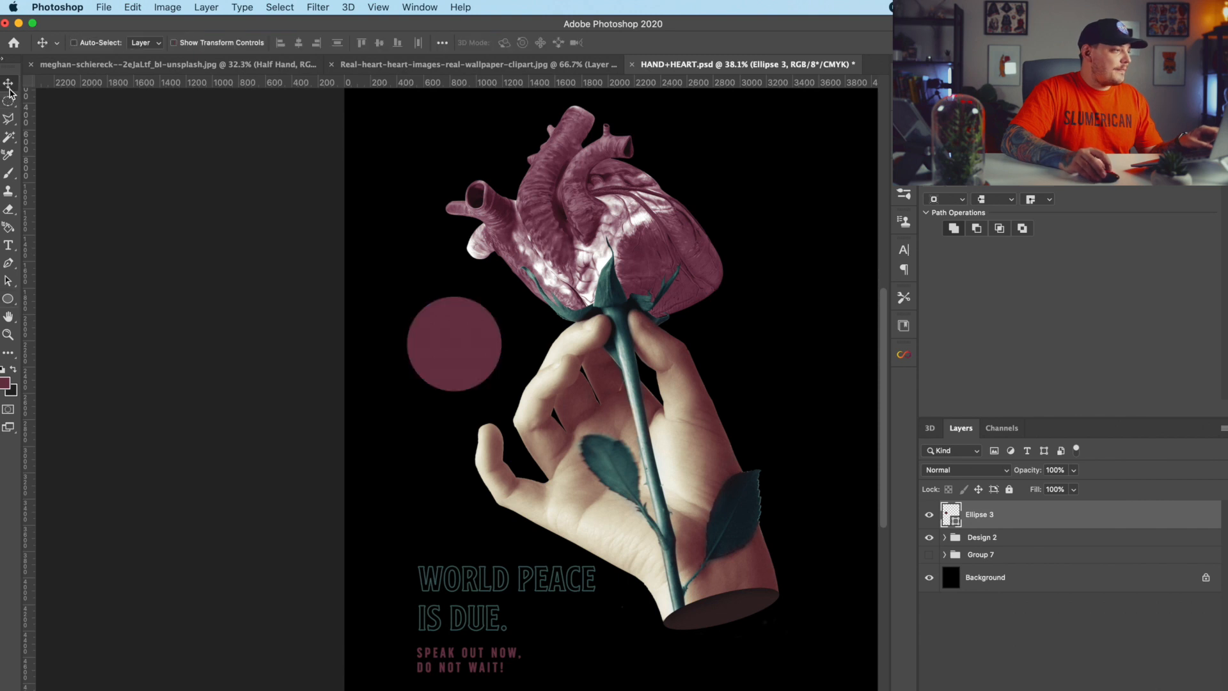
left_click(10, 245)
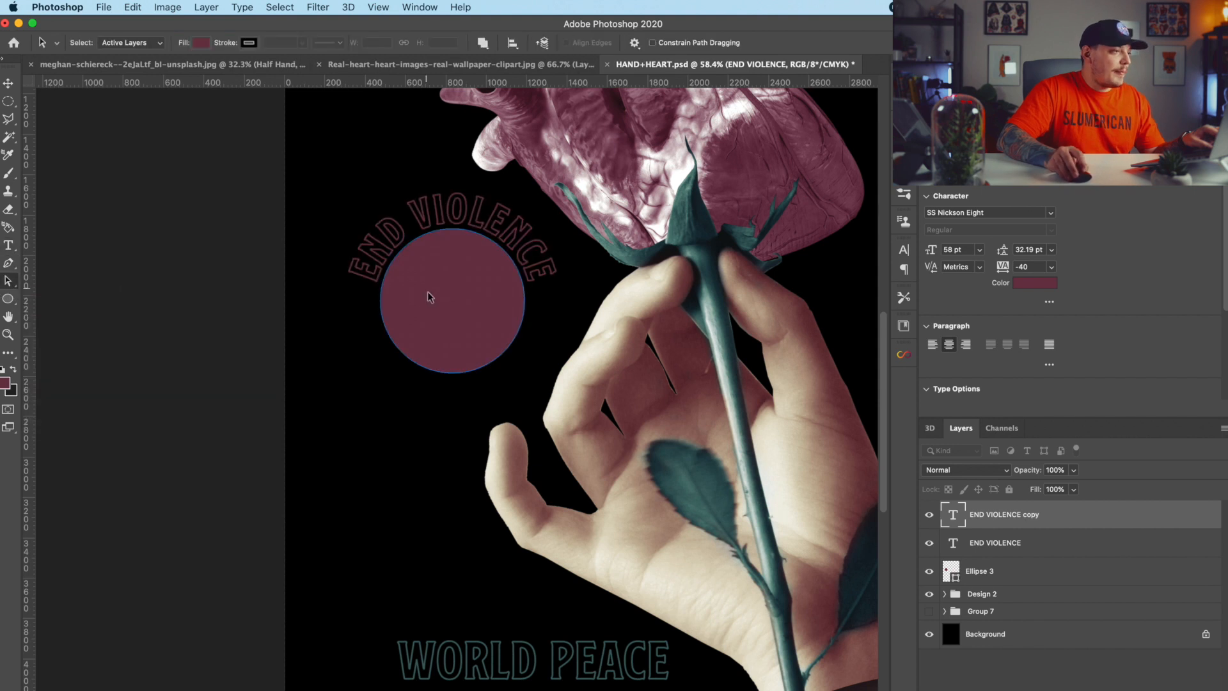
mouse_move(448, 233)
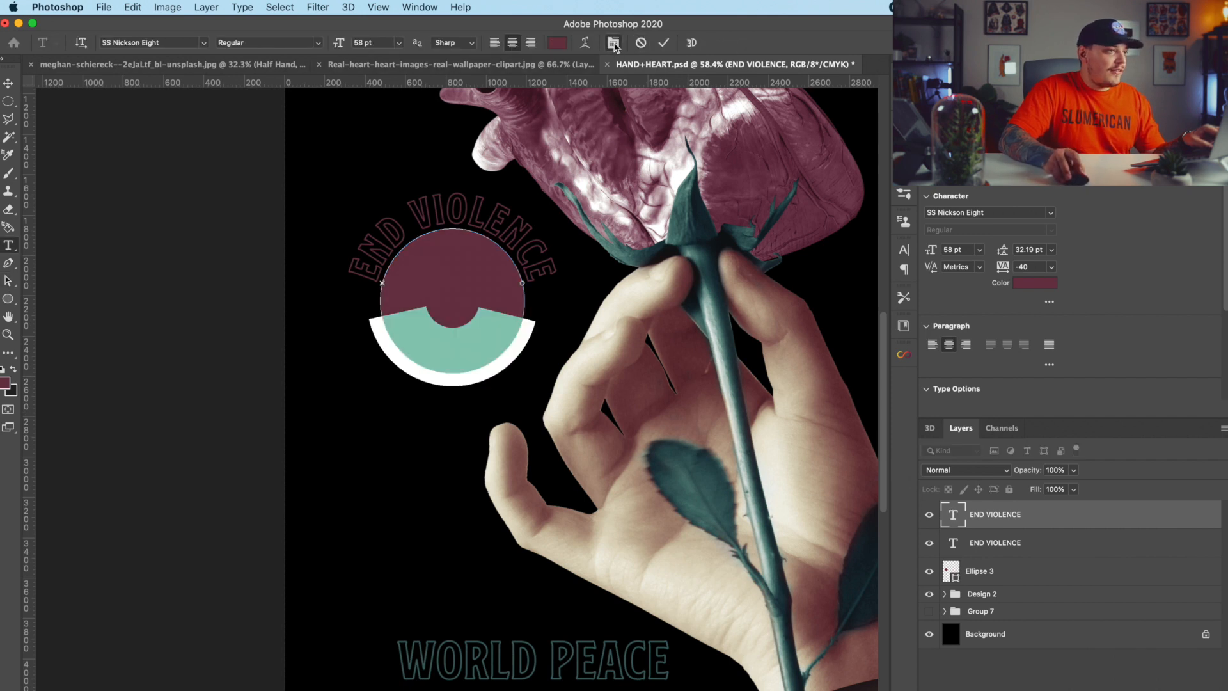
- Remove the watermark strip below the pasted globe and give it a maroon Color Overlay
left_click(613, 43)
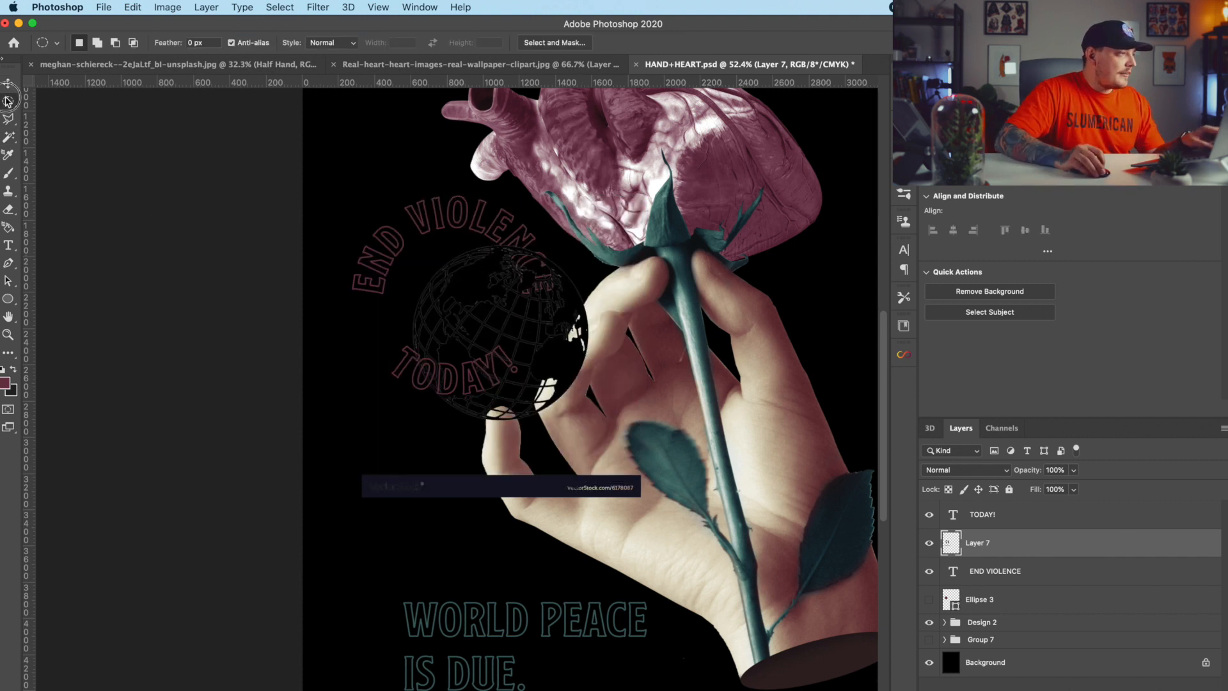
left_click_drag(303, 161, 671, 458)
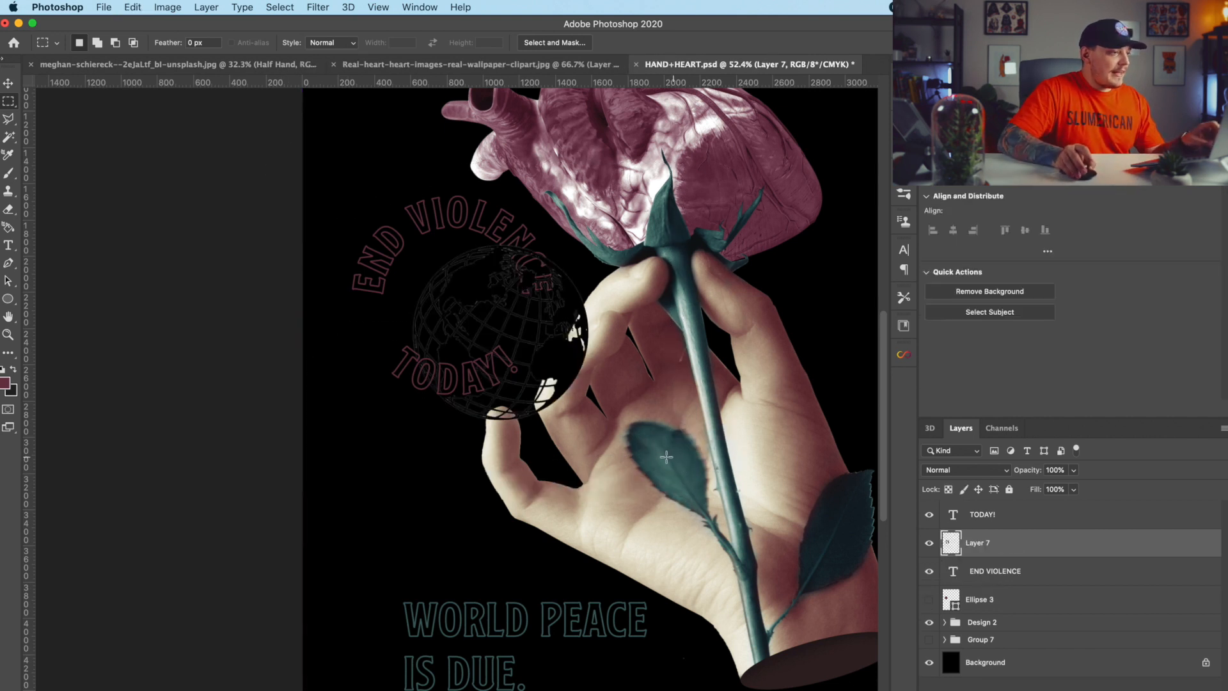
left_click(9, 82)
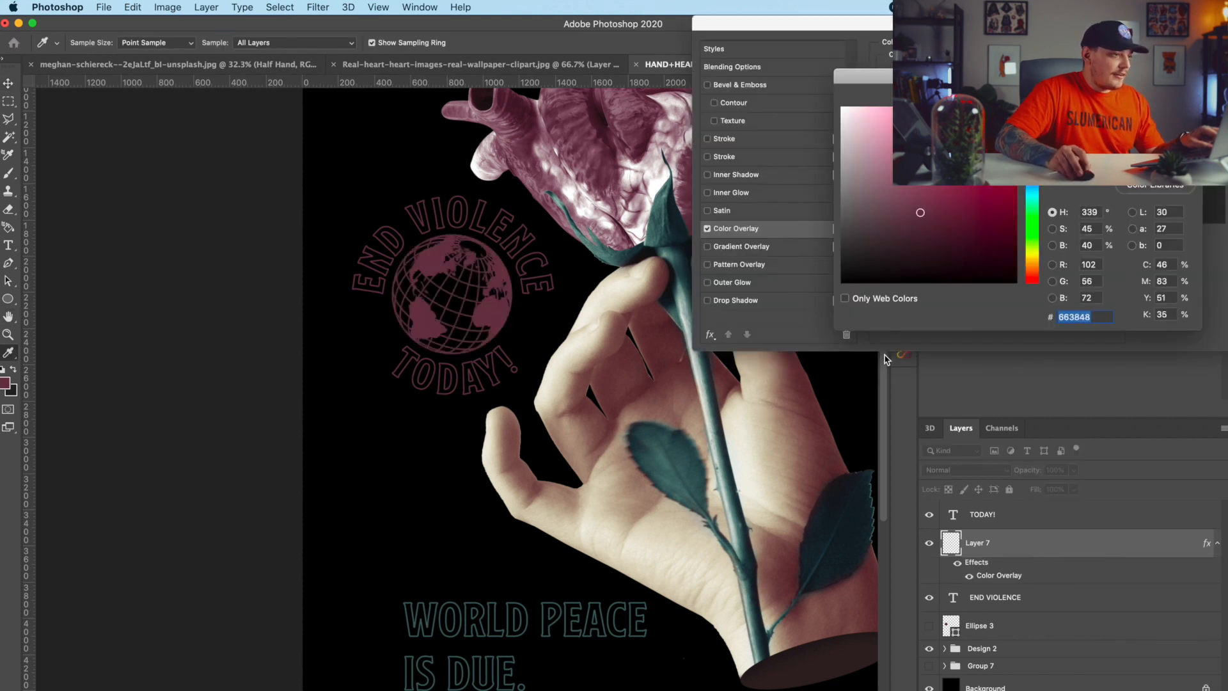
left_click(897, 222)
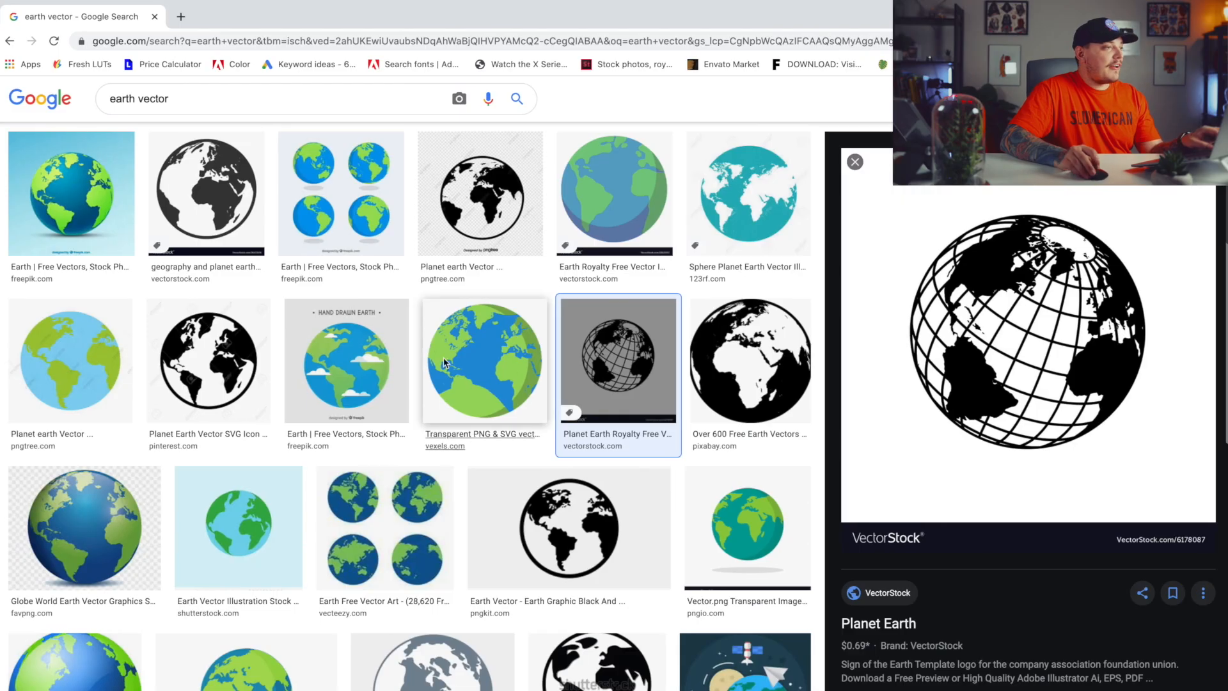
- Search Google Images for 'plastic wrap text'
type("p")
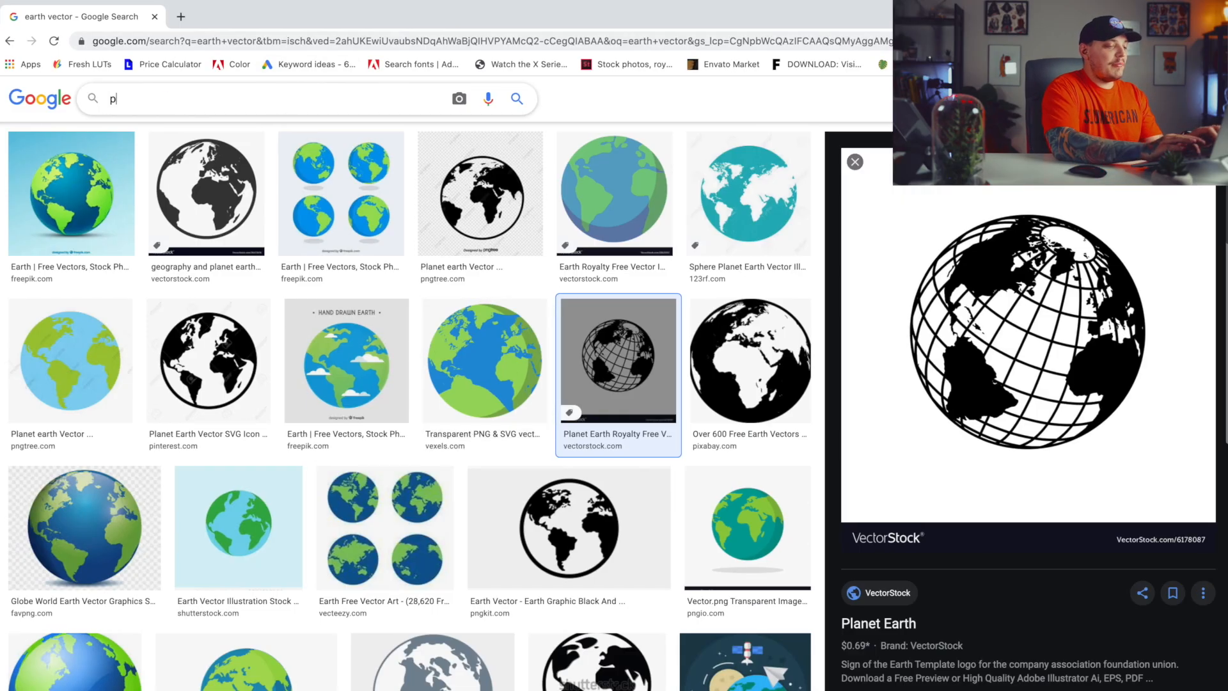
type("plastic wrap text")
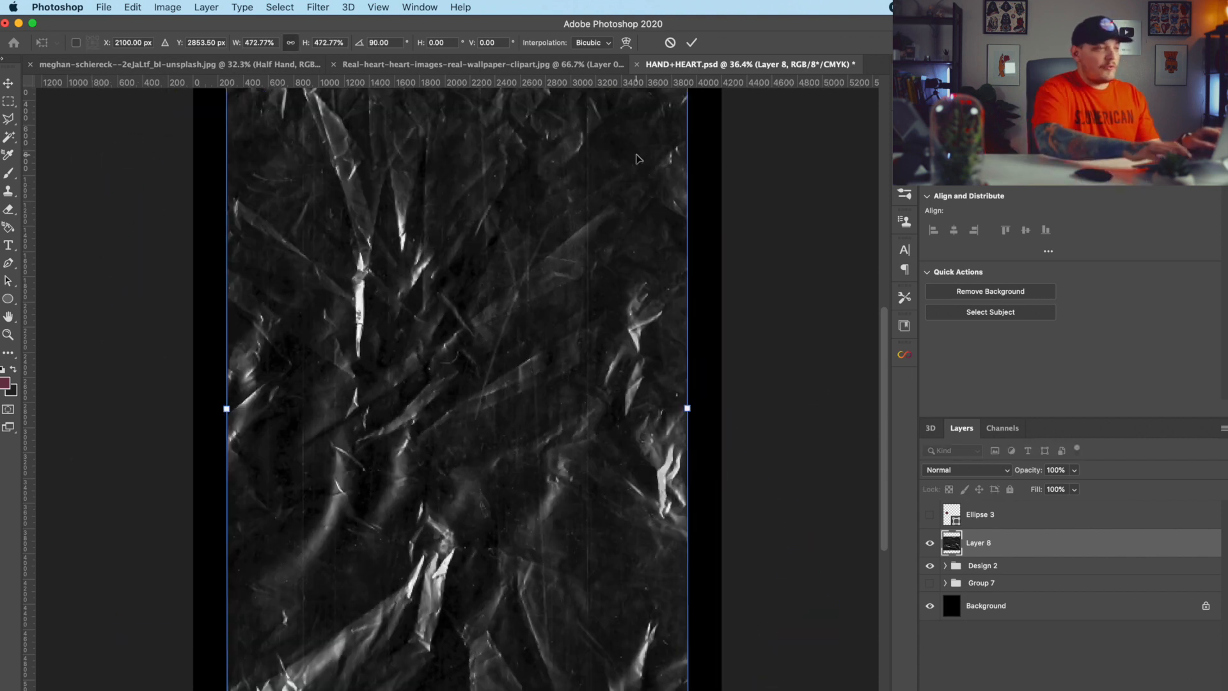
- Fit the plastic-wrap texture over the poster and set its blend mode to Screen
left_click(968, 469)
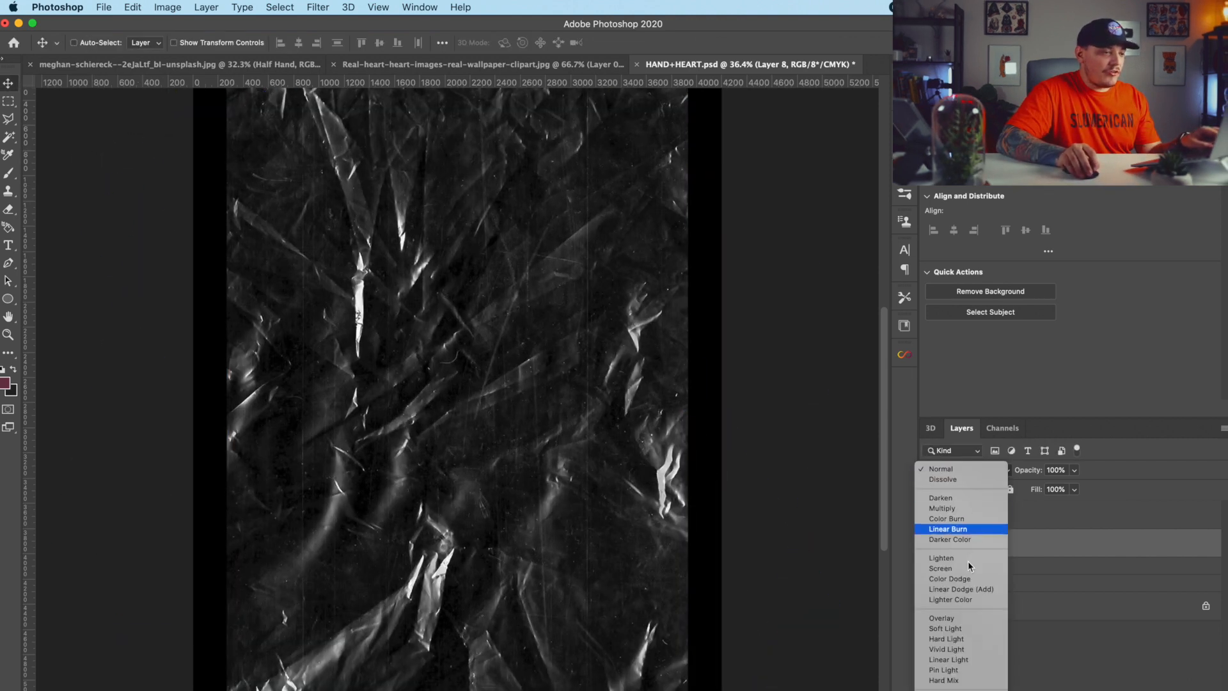
left_click(940, 568)
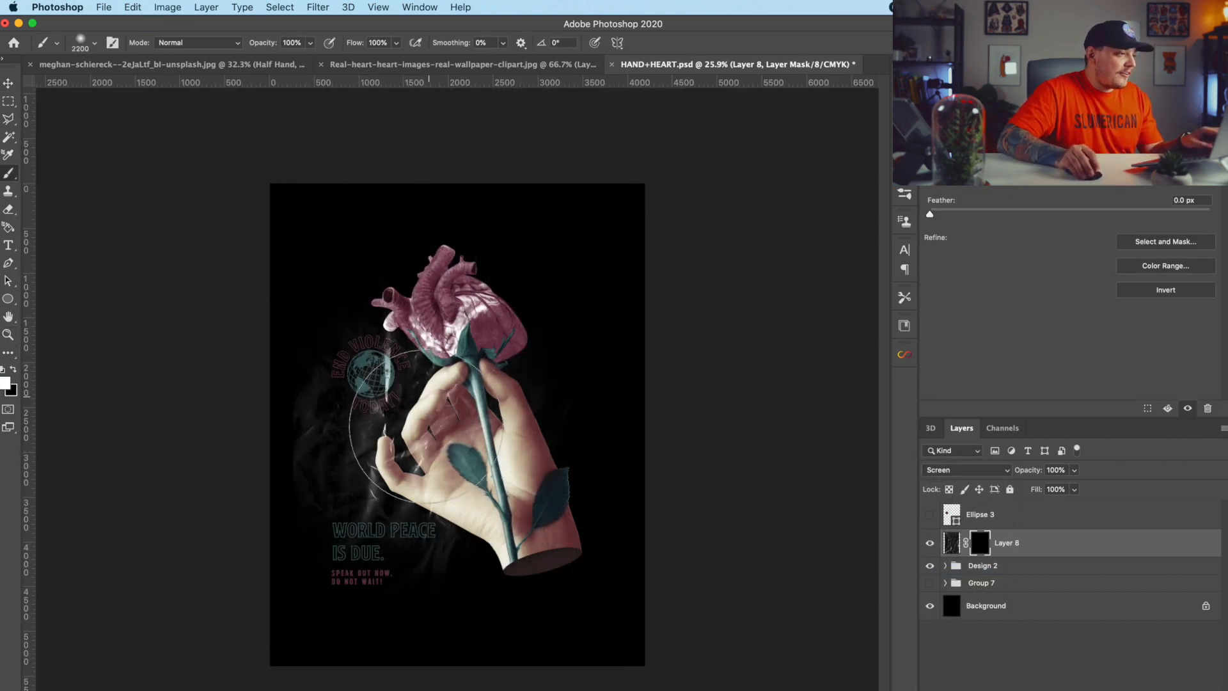
left_click(10, 82)
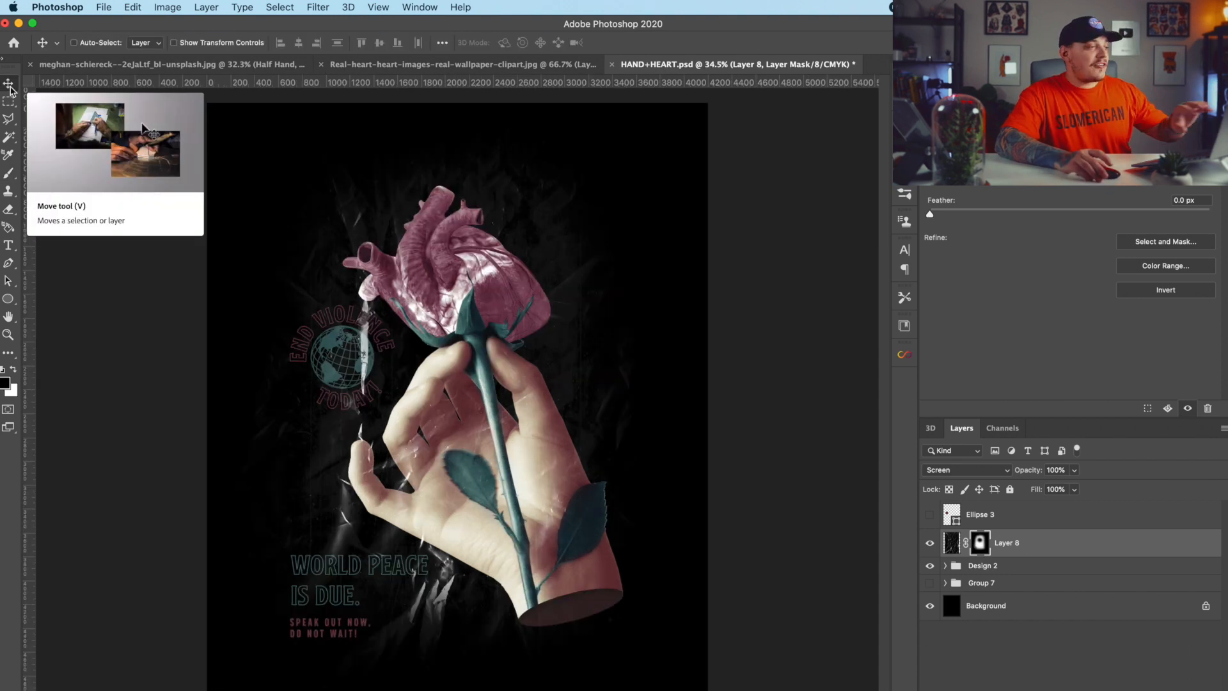
mouse_move(329, 443)
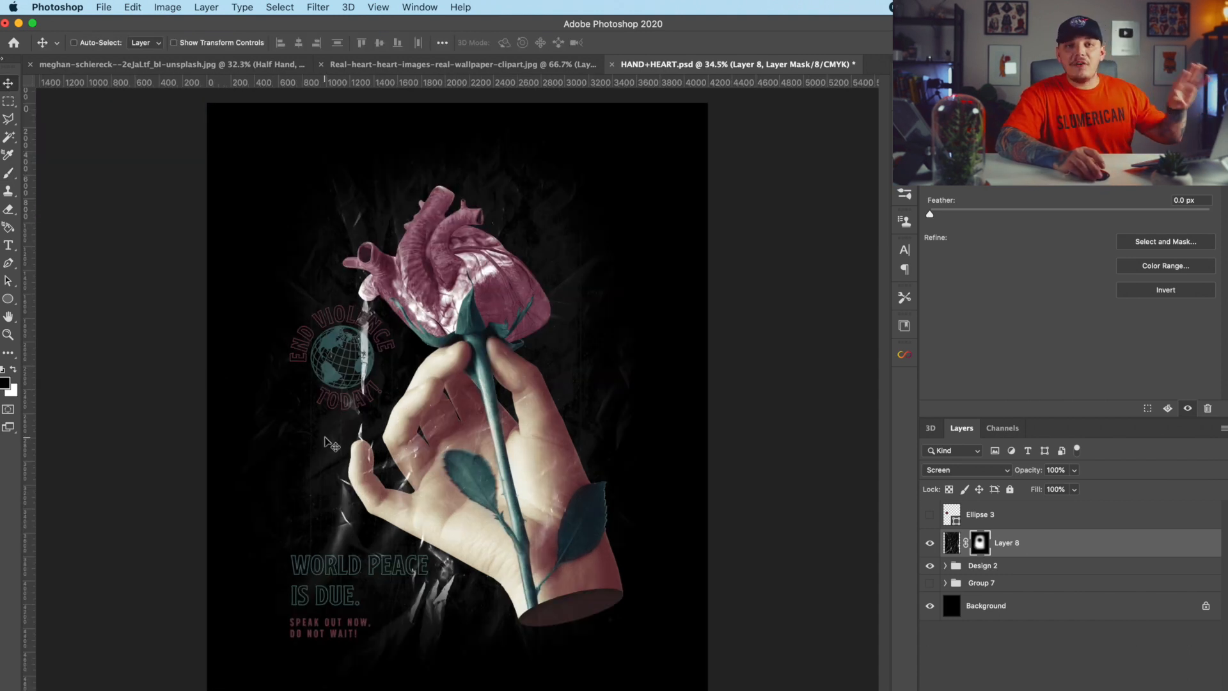